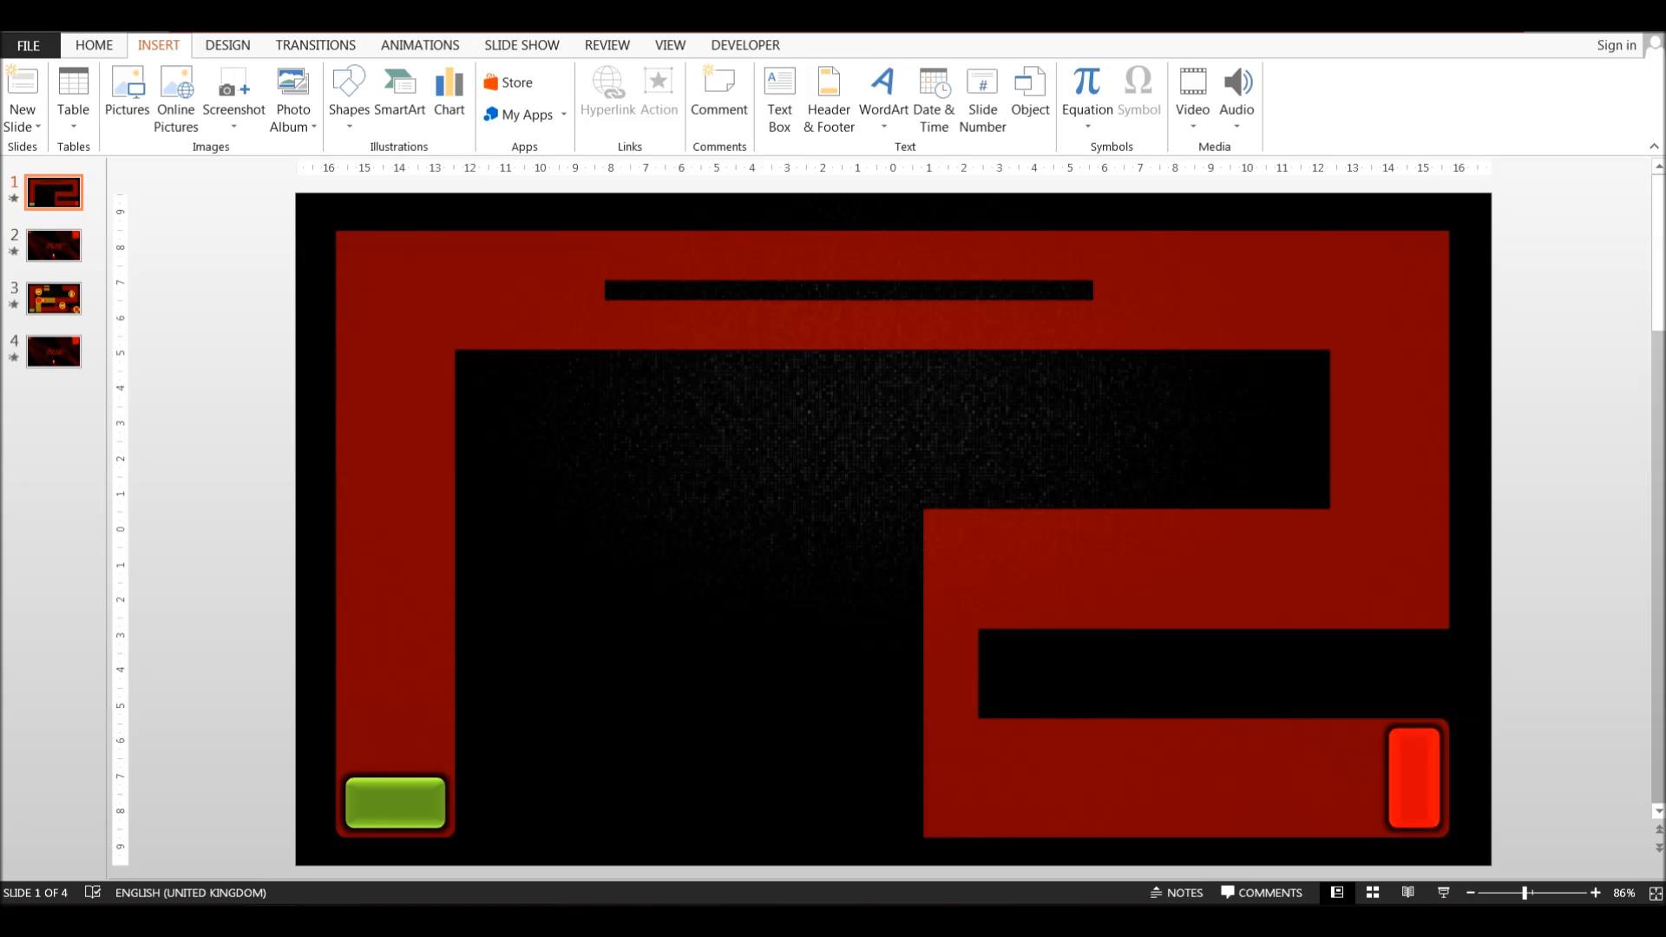
Inspect the RETRY text on the DEAD! slide and return to the maze level slide.
{"action": "left_click", "coordinate": [53, 245]}
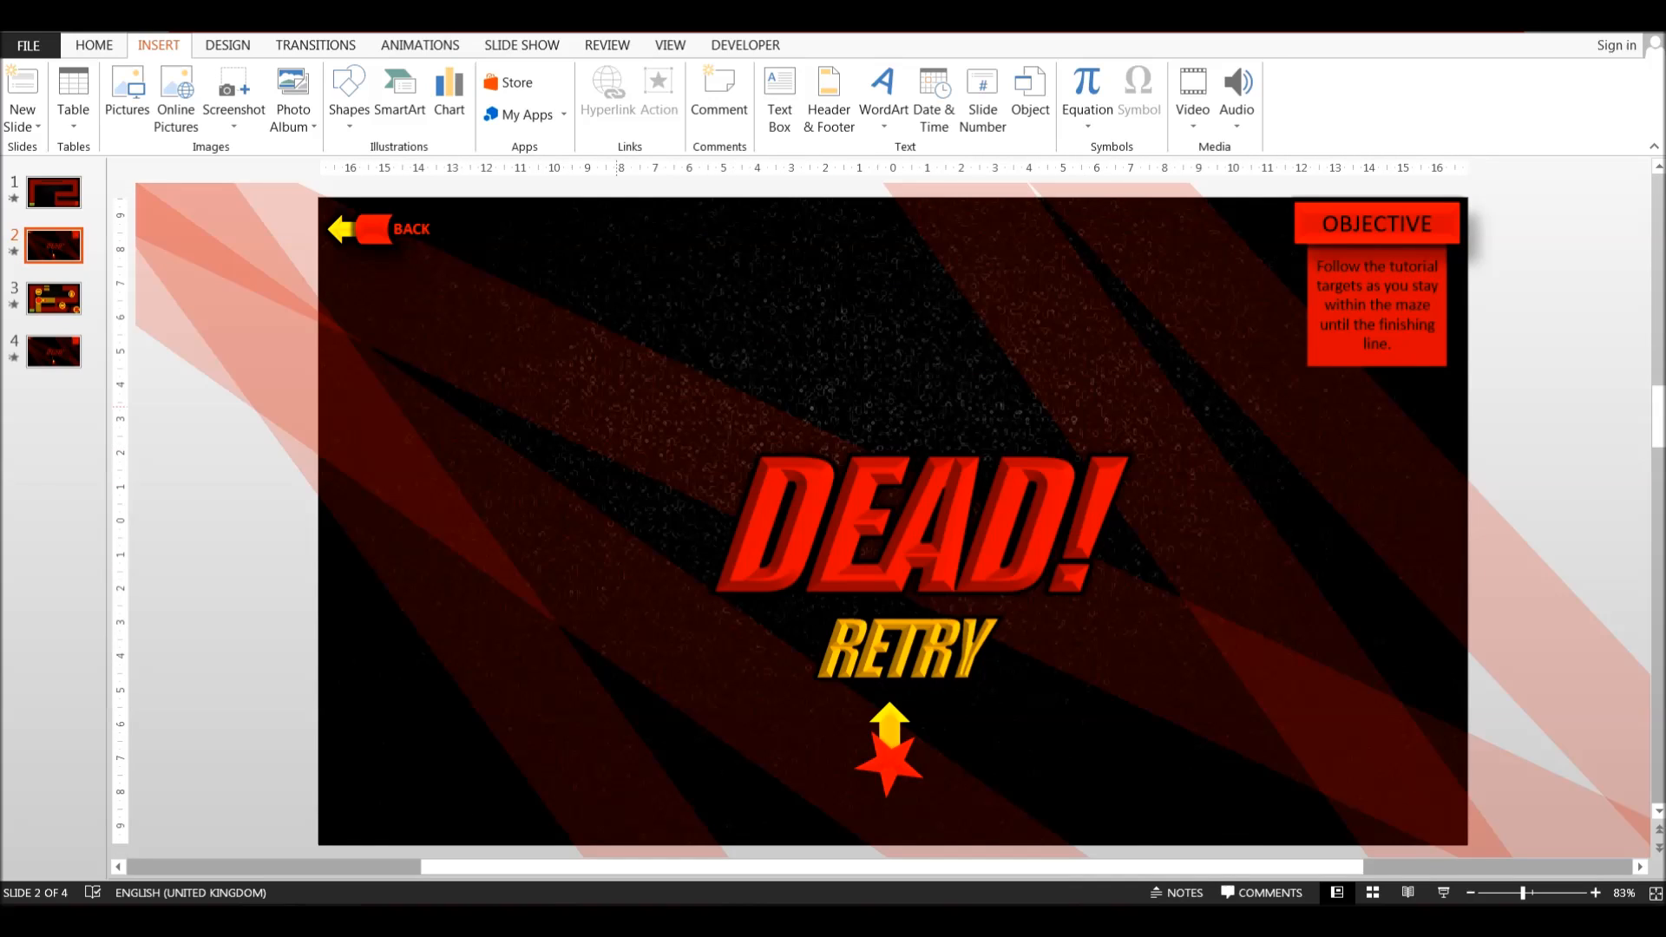
{"action": "left_click", "coordinate": [903, 648]}
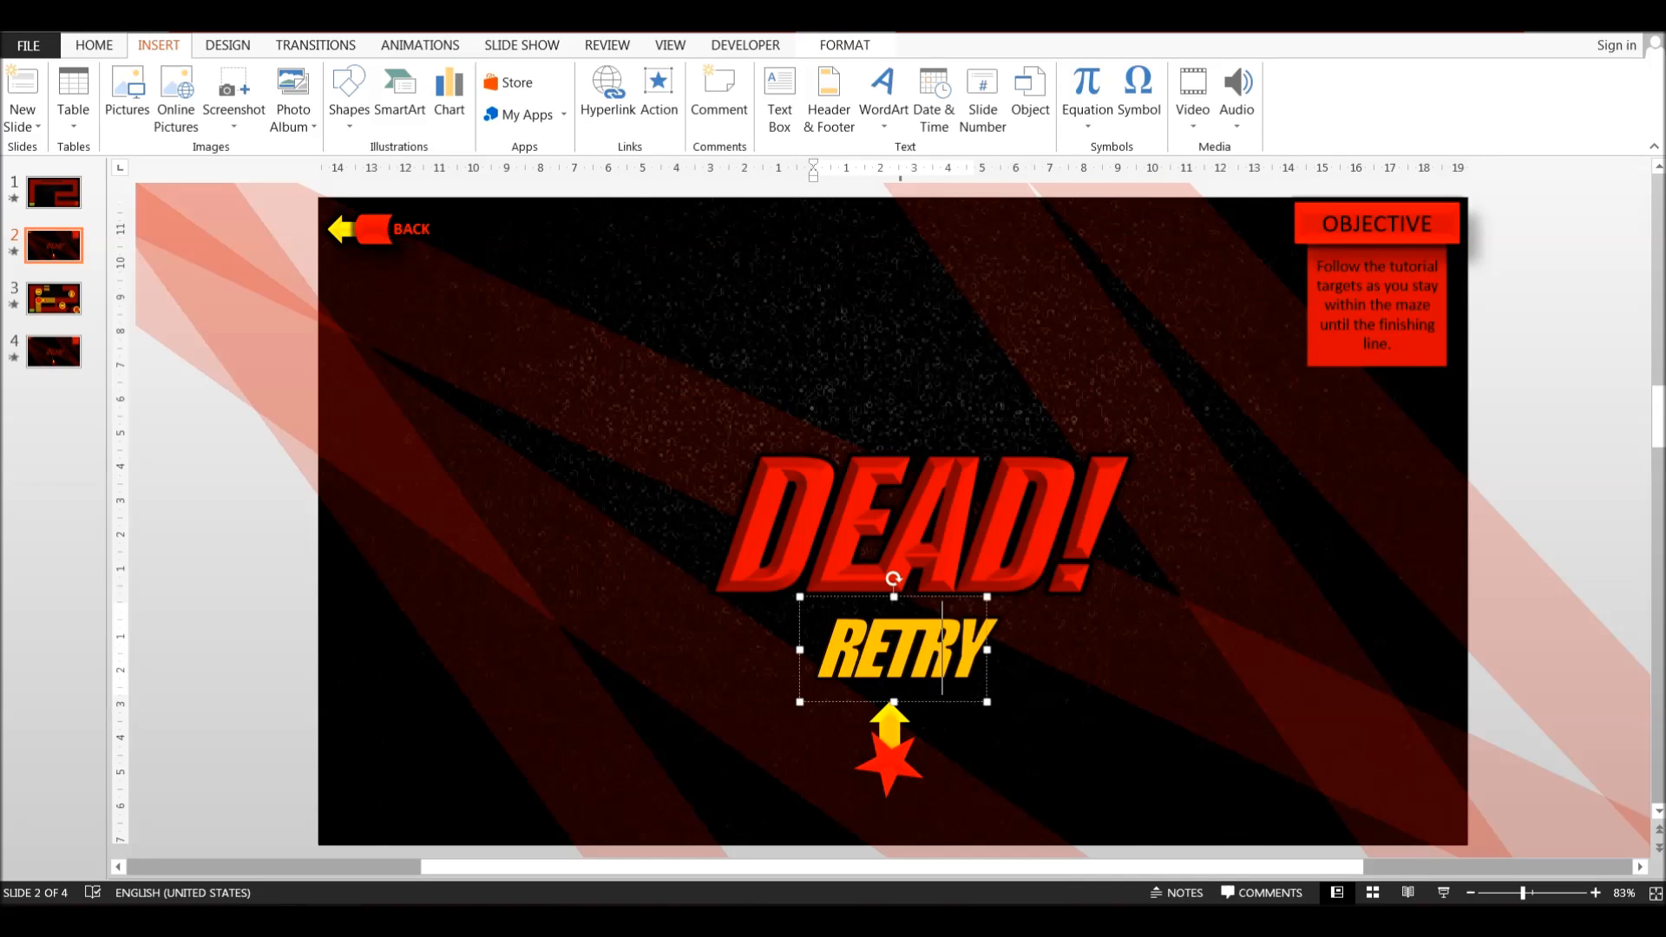
{"action": "left_click", "coordinate": [54, 193]}
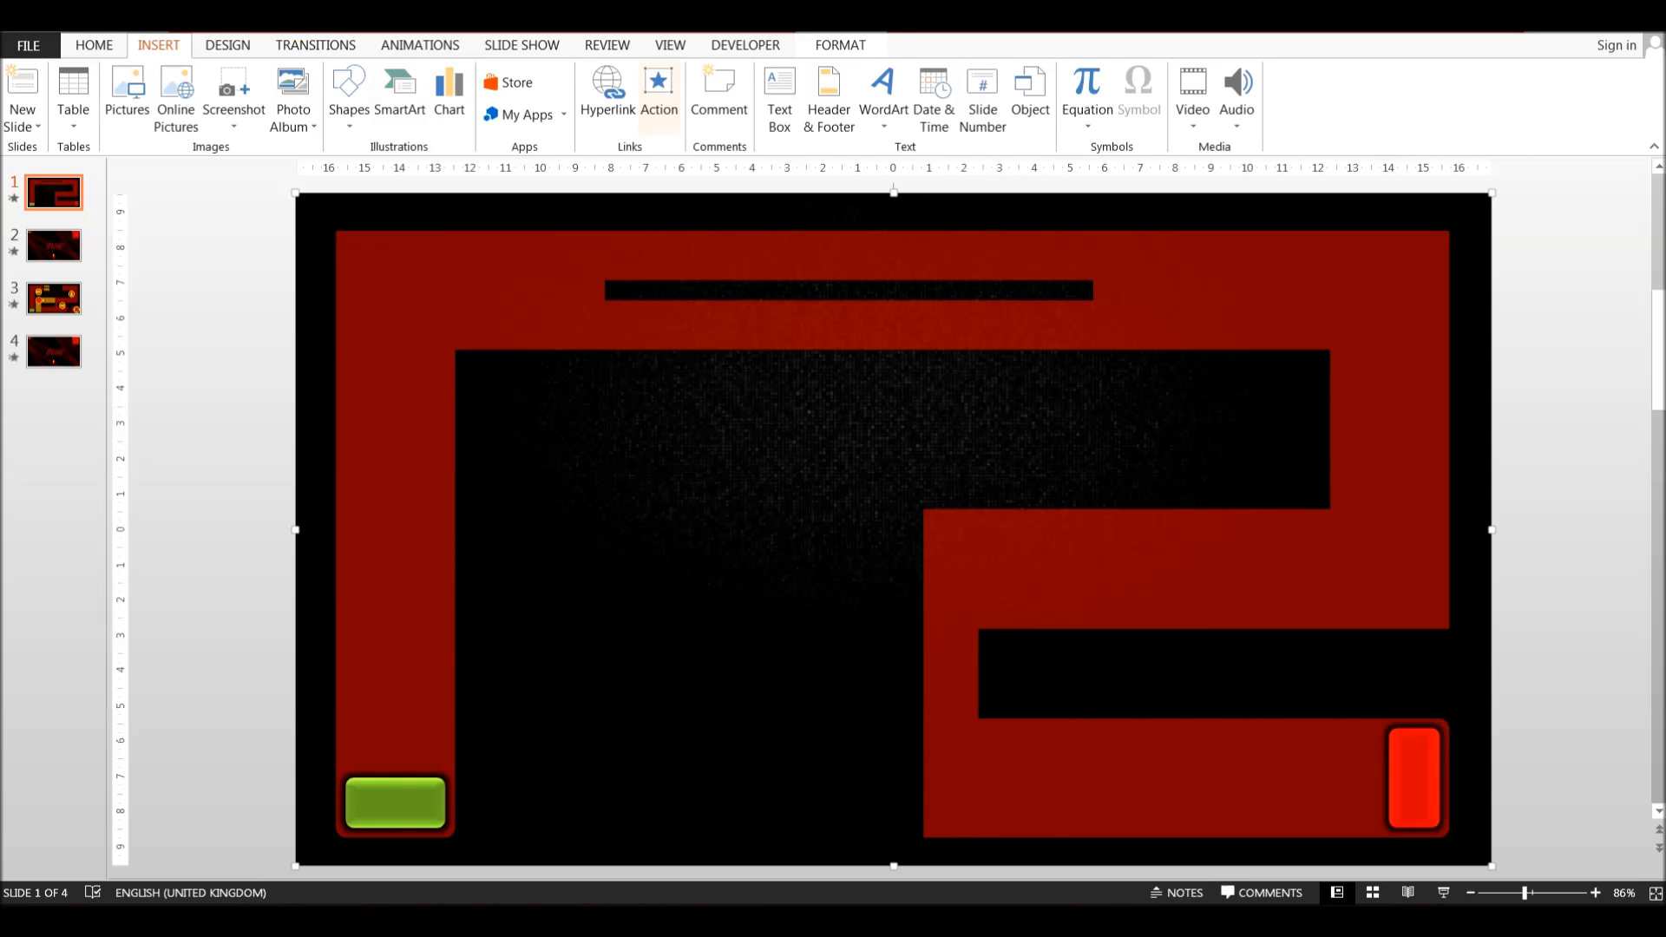
Give the maze background a Mouse Over hyperlink to slide 2 (DEAD!), then select its RETRY text.
{"action": "left_click", "coordinate": [658, 95]}
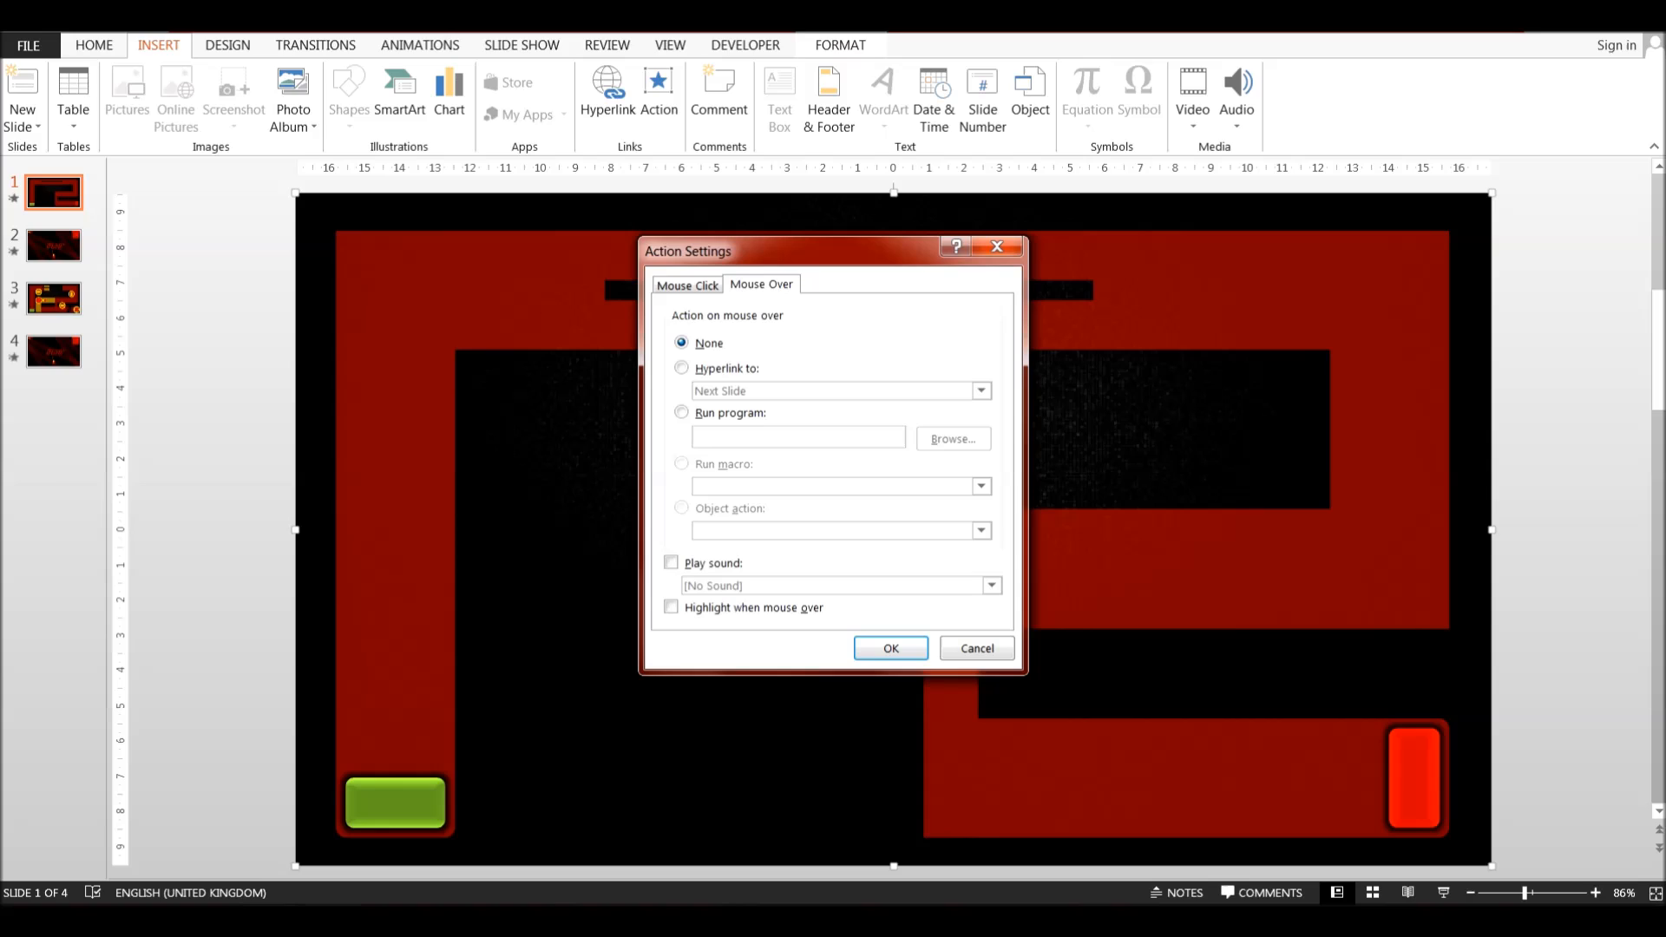
{"action": "left_click", "coordinate": [977, 390]}
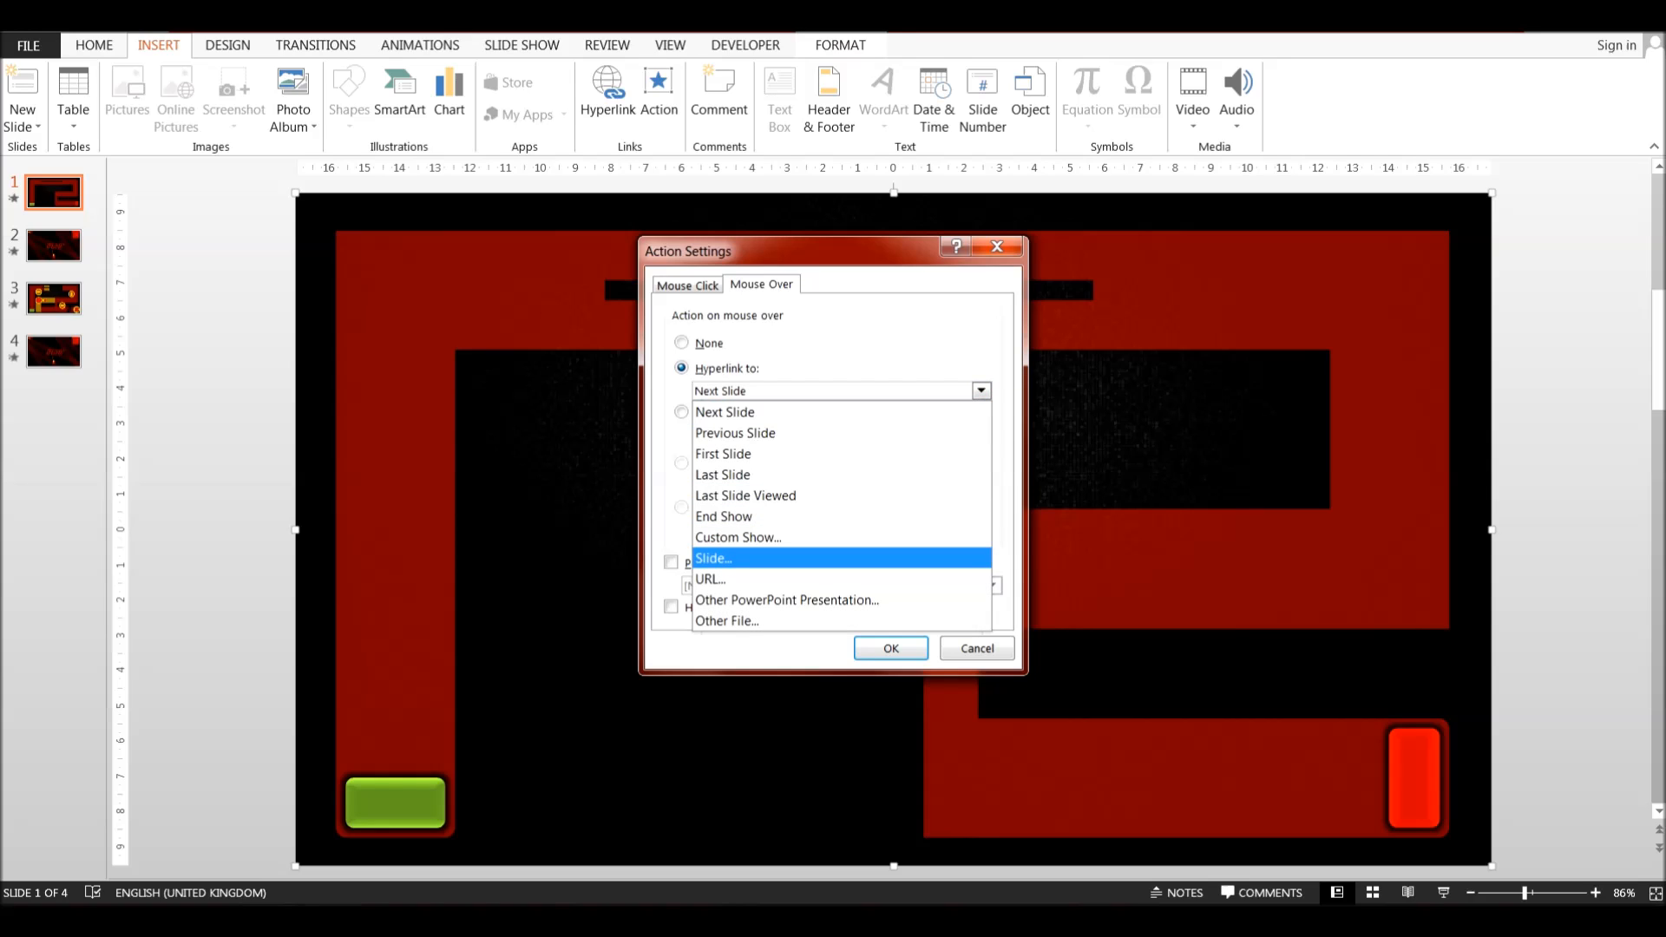
{"action": "left_click", "coordinate": [714, 558]}
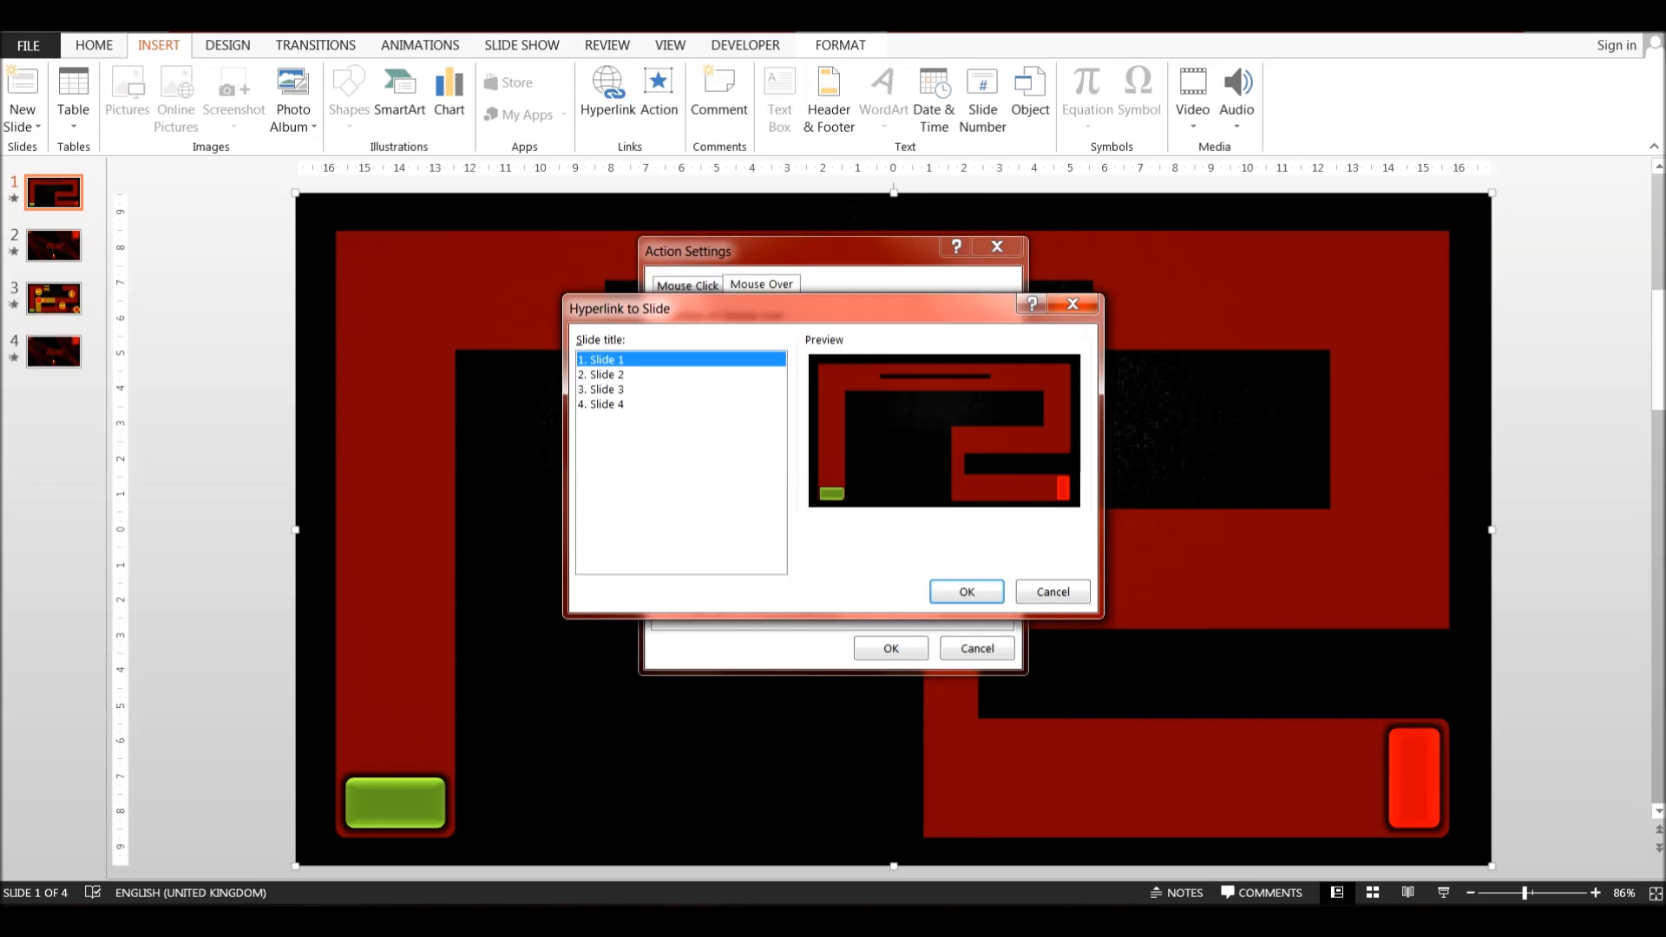
{"action": "left_click", "coordinate": [606, 375]}
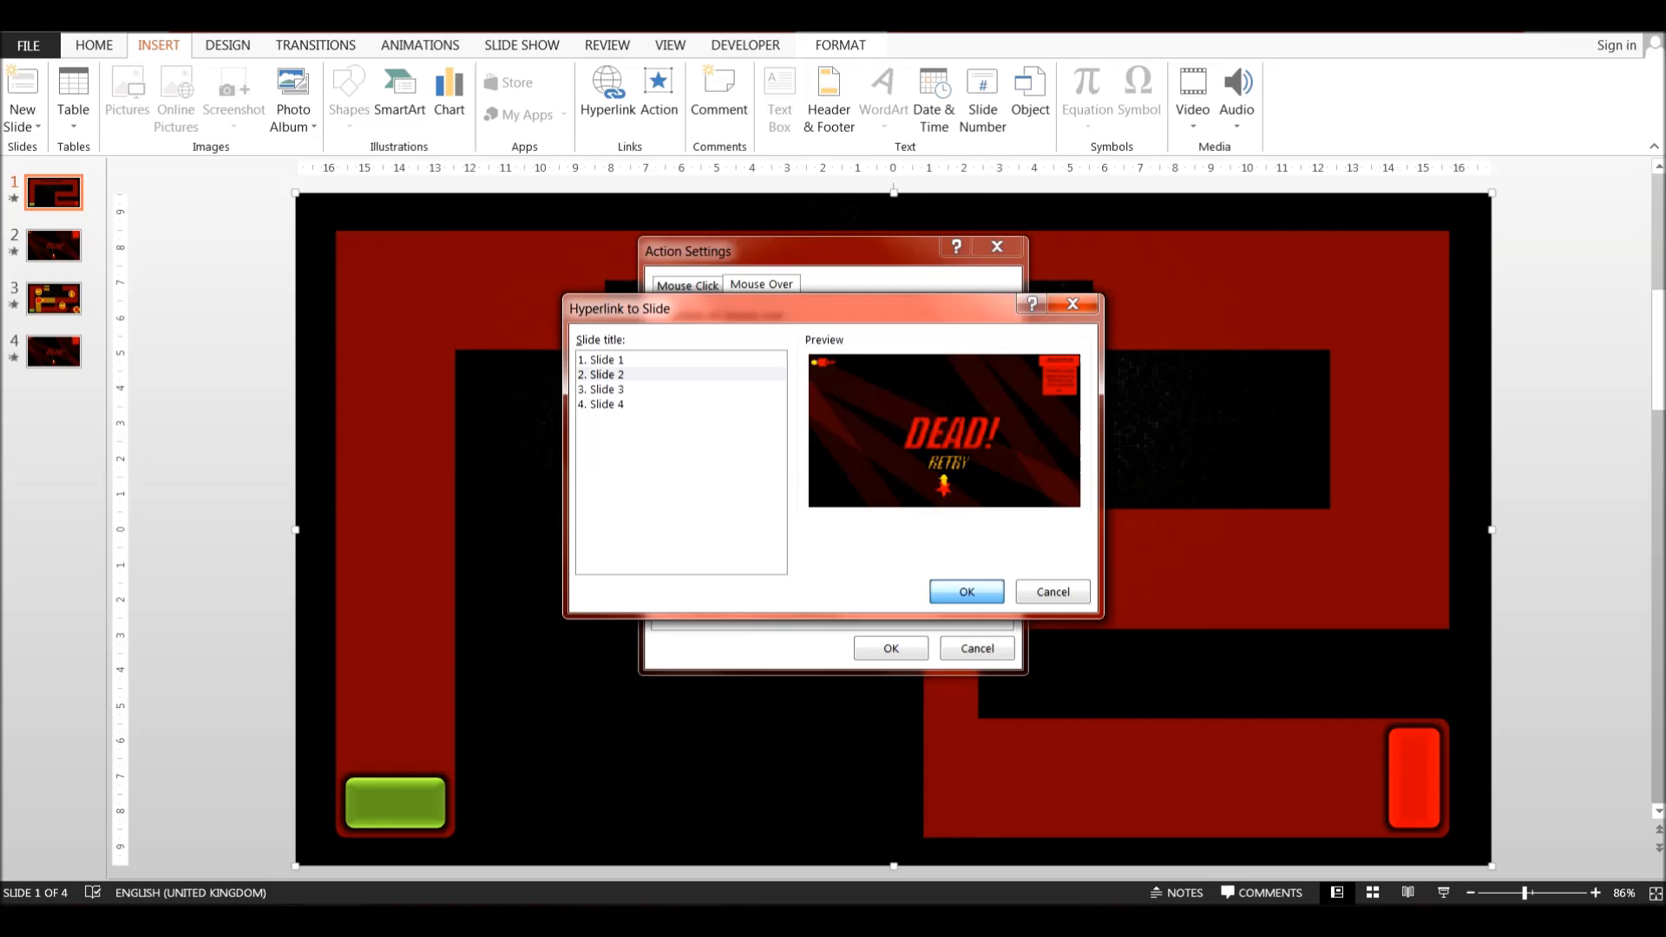
{"action": "left_click", "coordinate": [965, 592]}
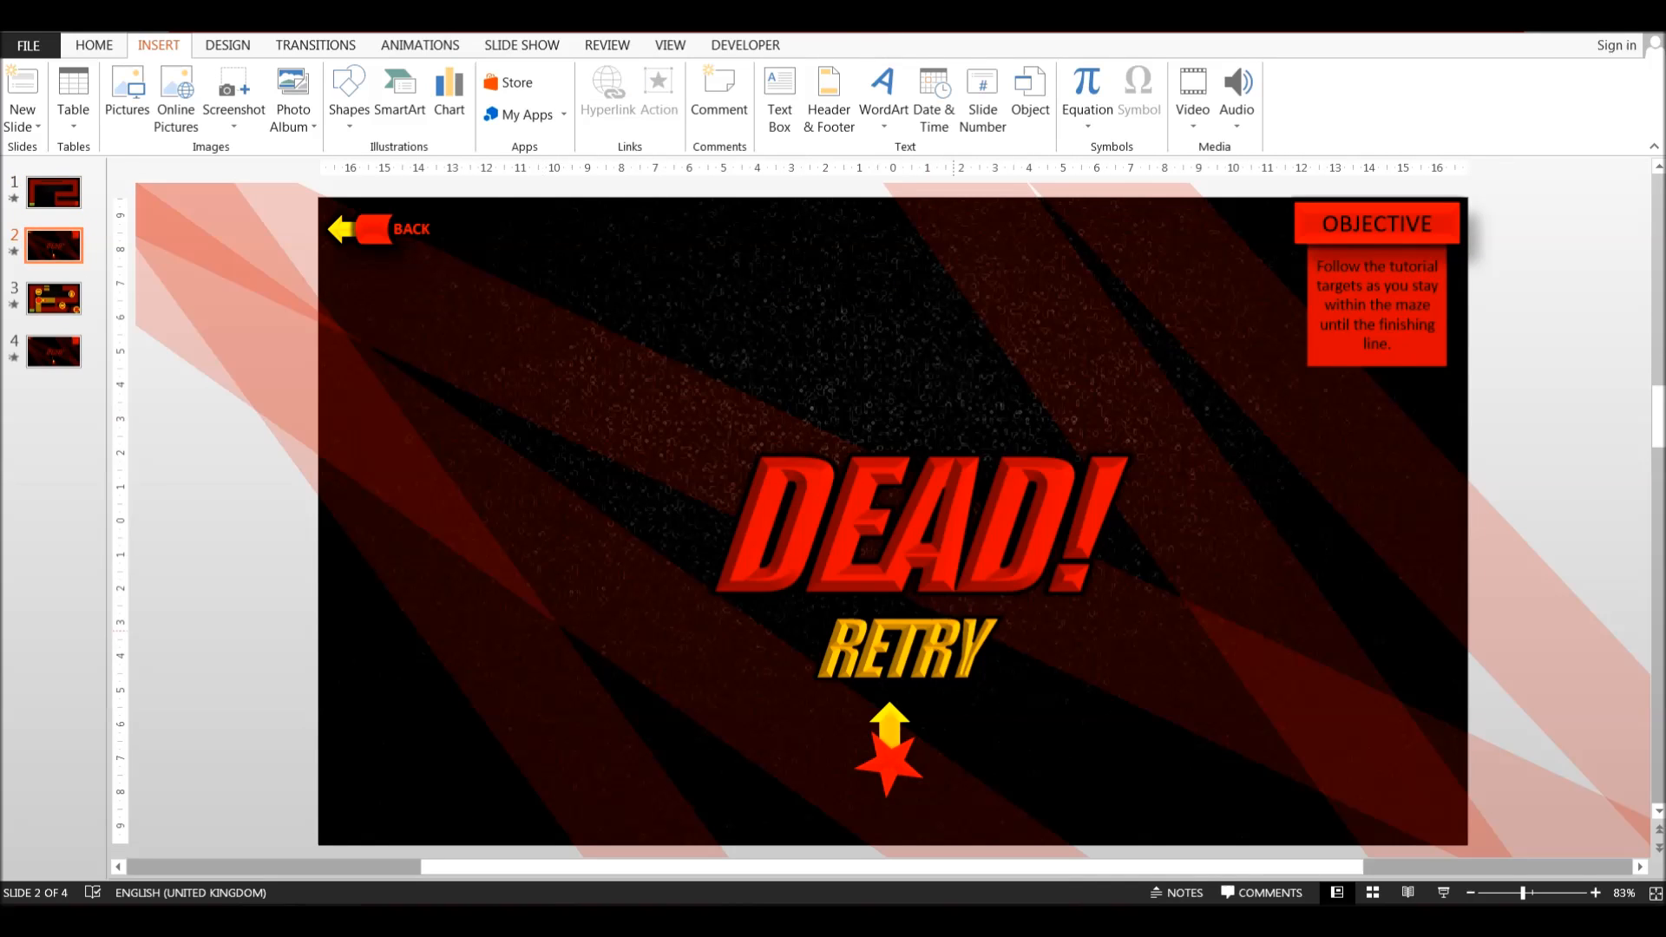
{"action": "left_click", "coordinate": [902, 651]}
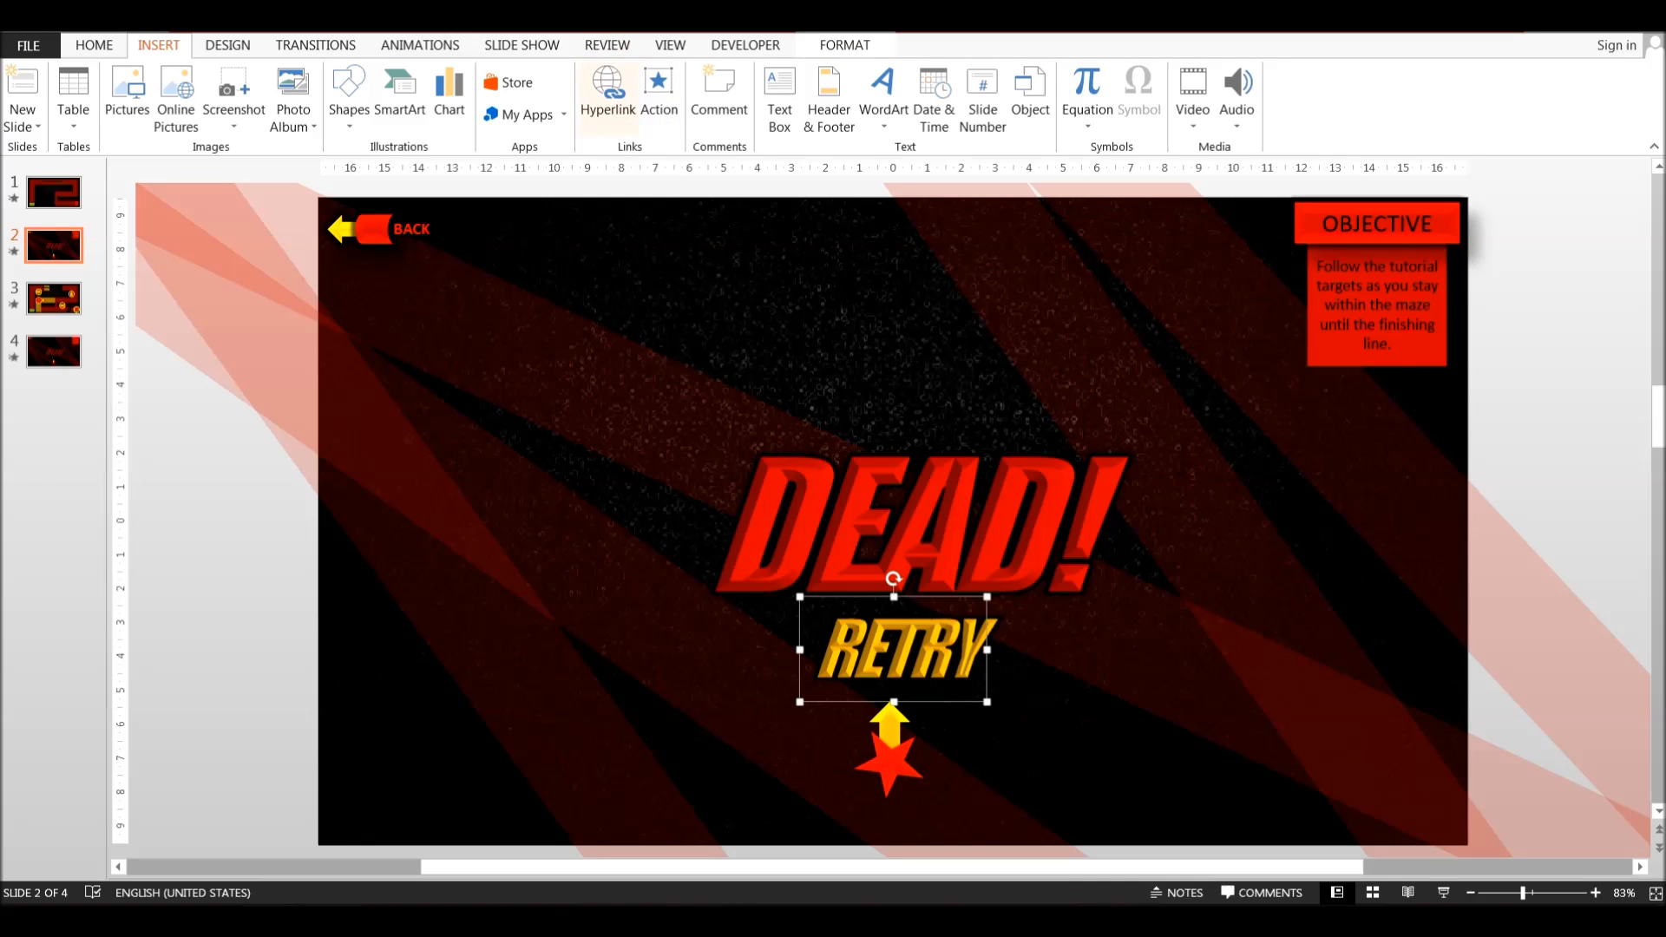
{"action": "left_click", "coordinate": [605, 95]}
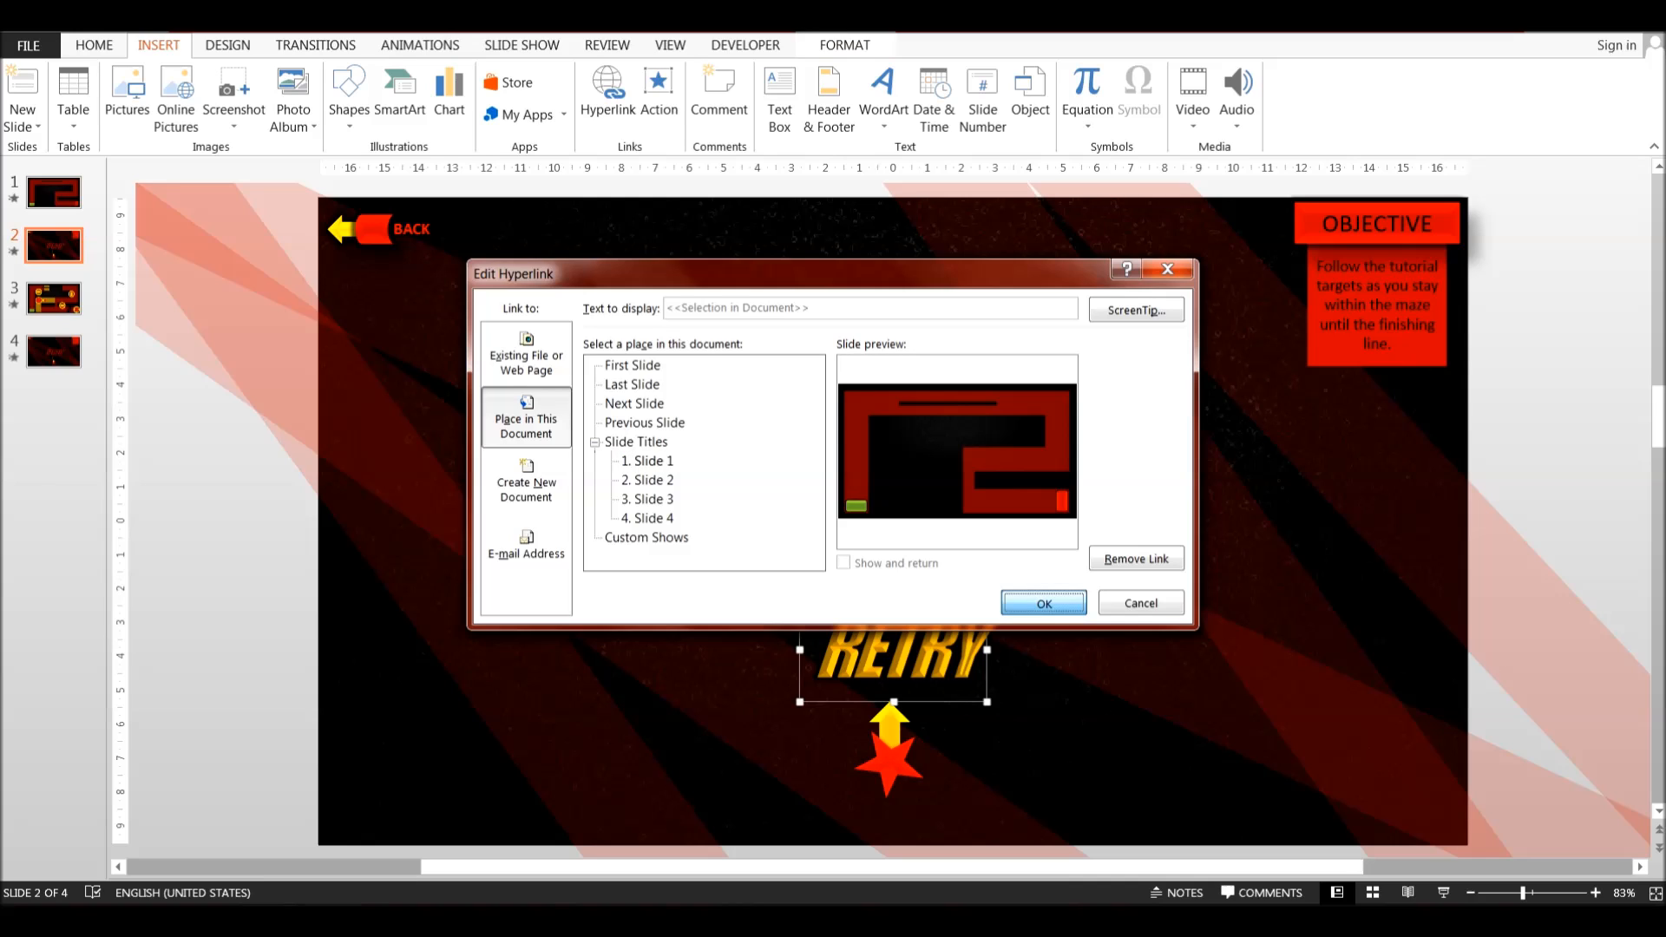
{"action": "left_click", "coordinate": [1043, 602]}
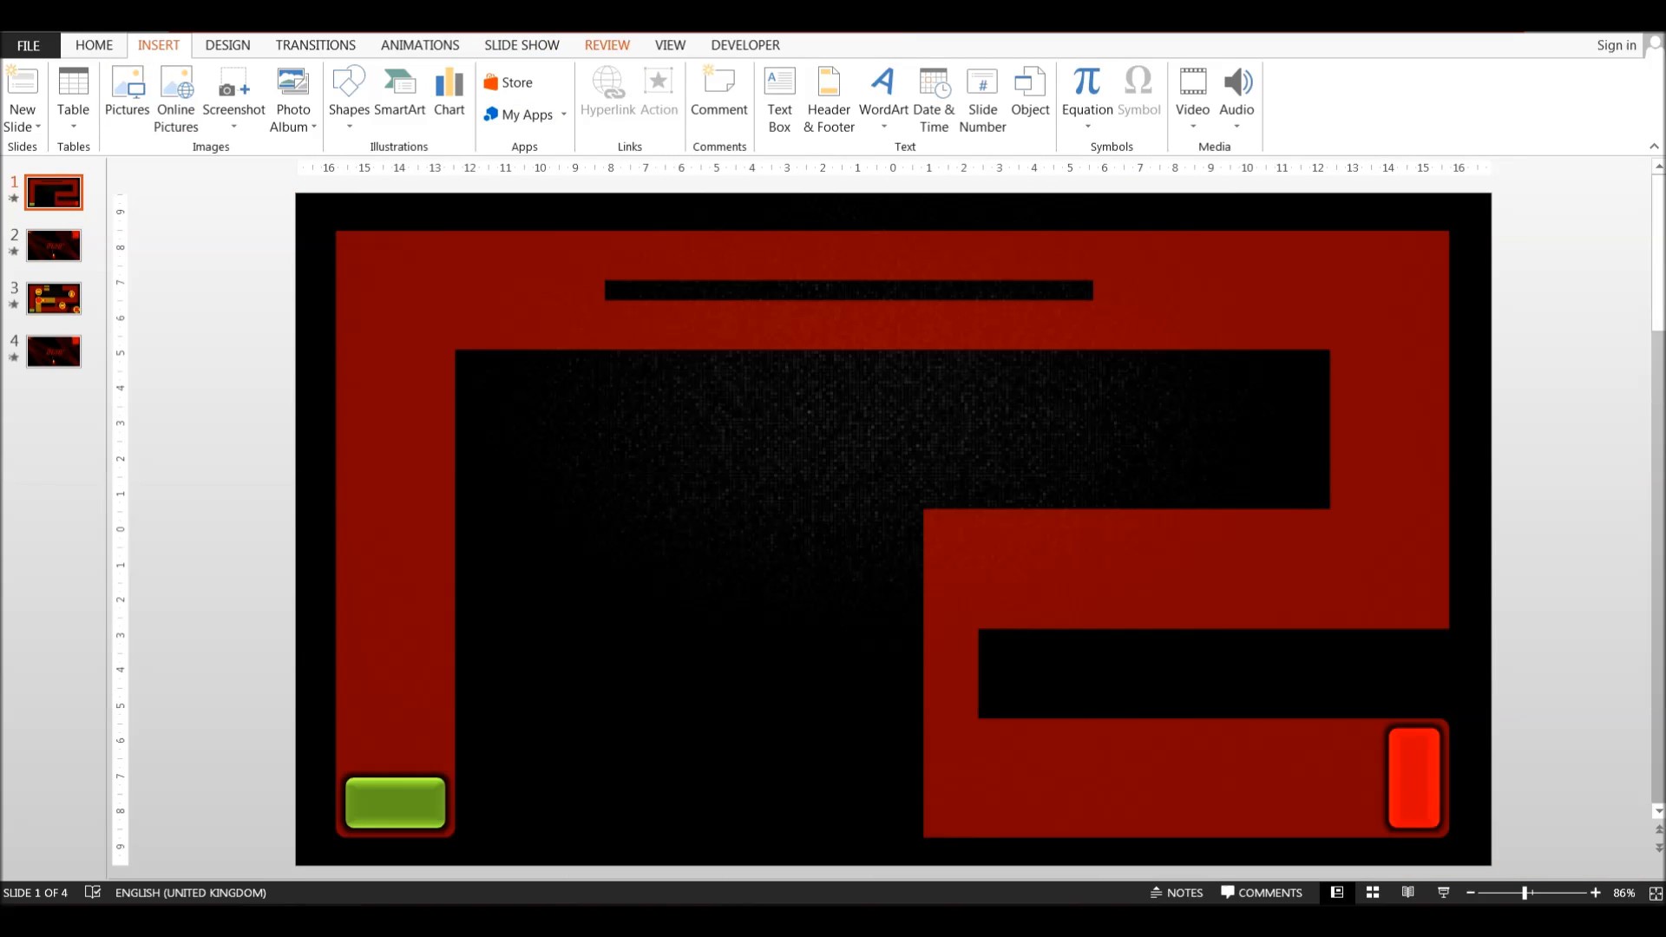
{"action": "left_click", "coordinate": [521, 45]}
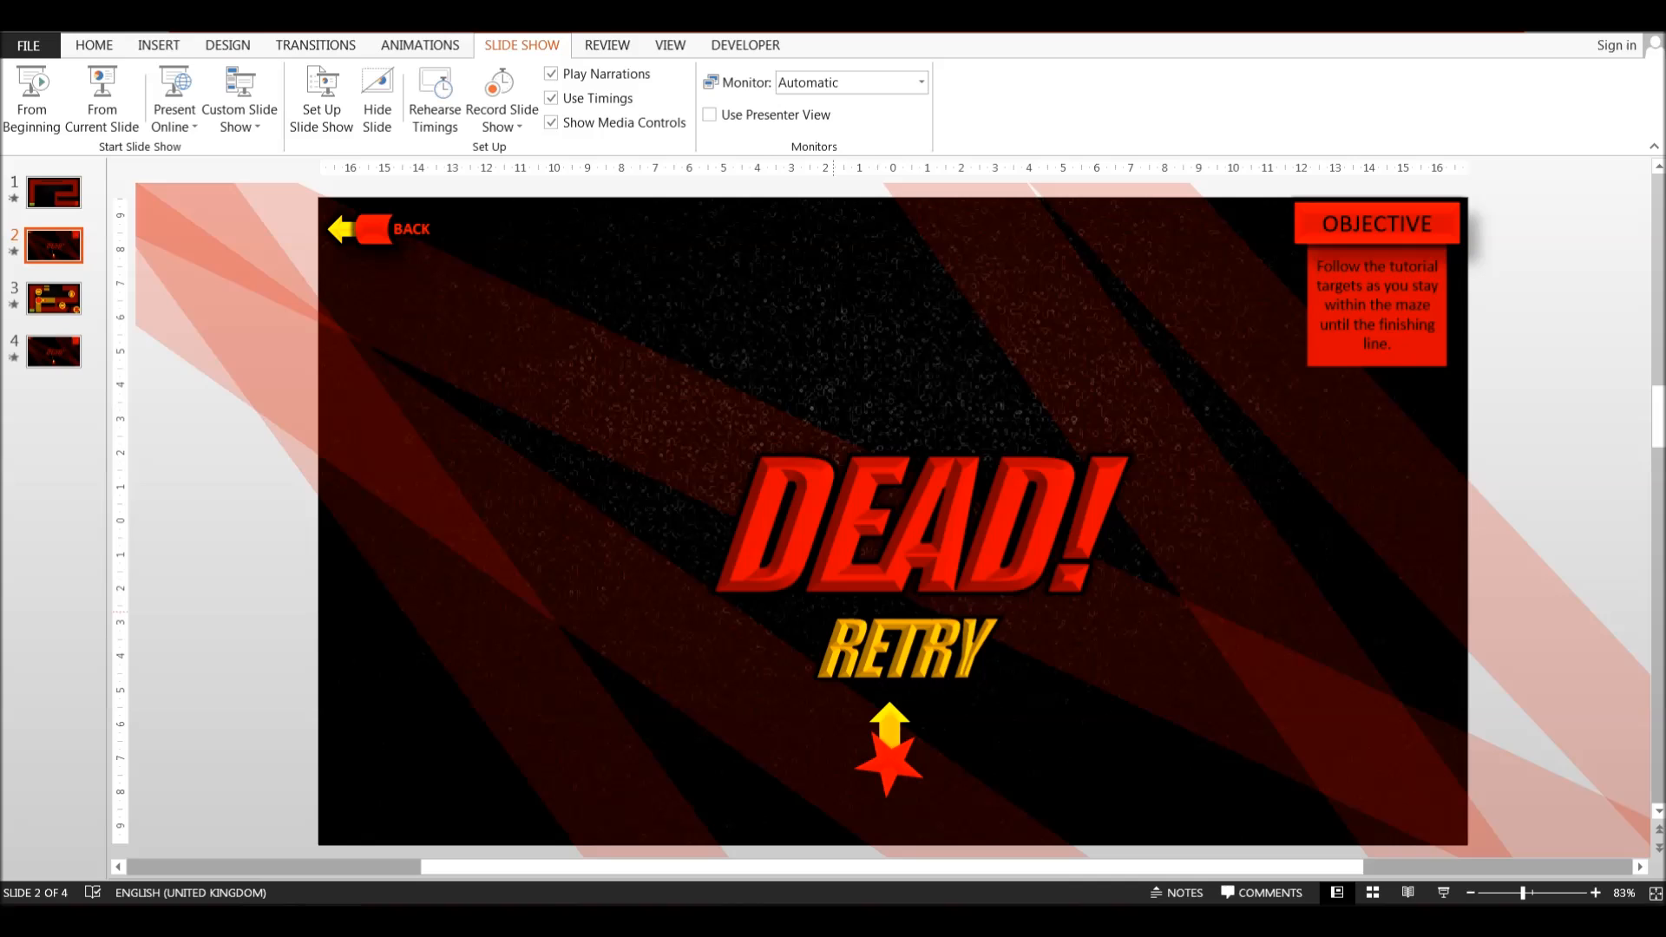
Duplicate the maze level as slide 2 and select slide 1's background picture for an orange recolor.
{"action": "left_click", "coordinate": [54, 193]}
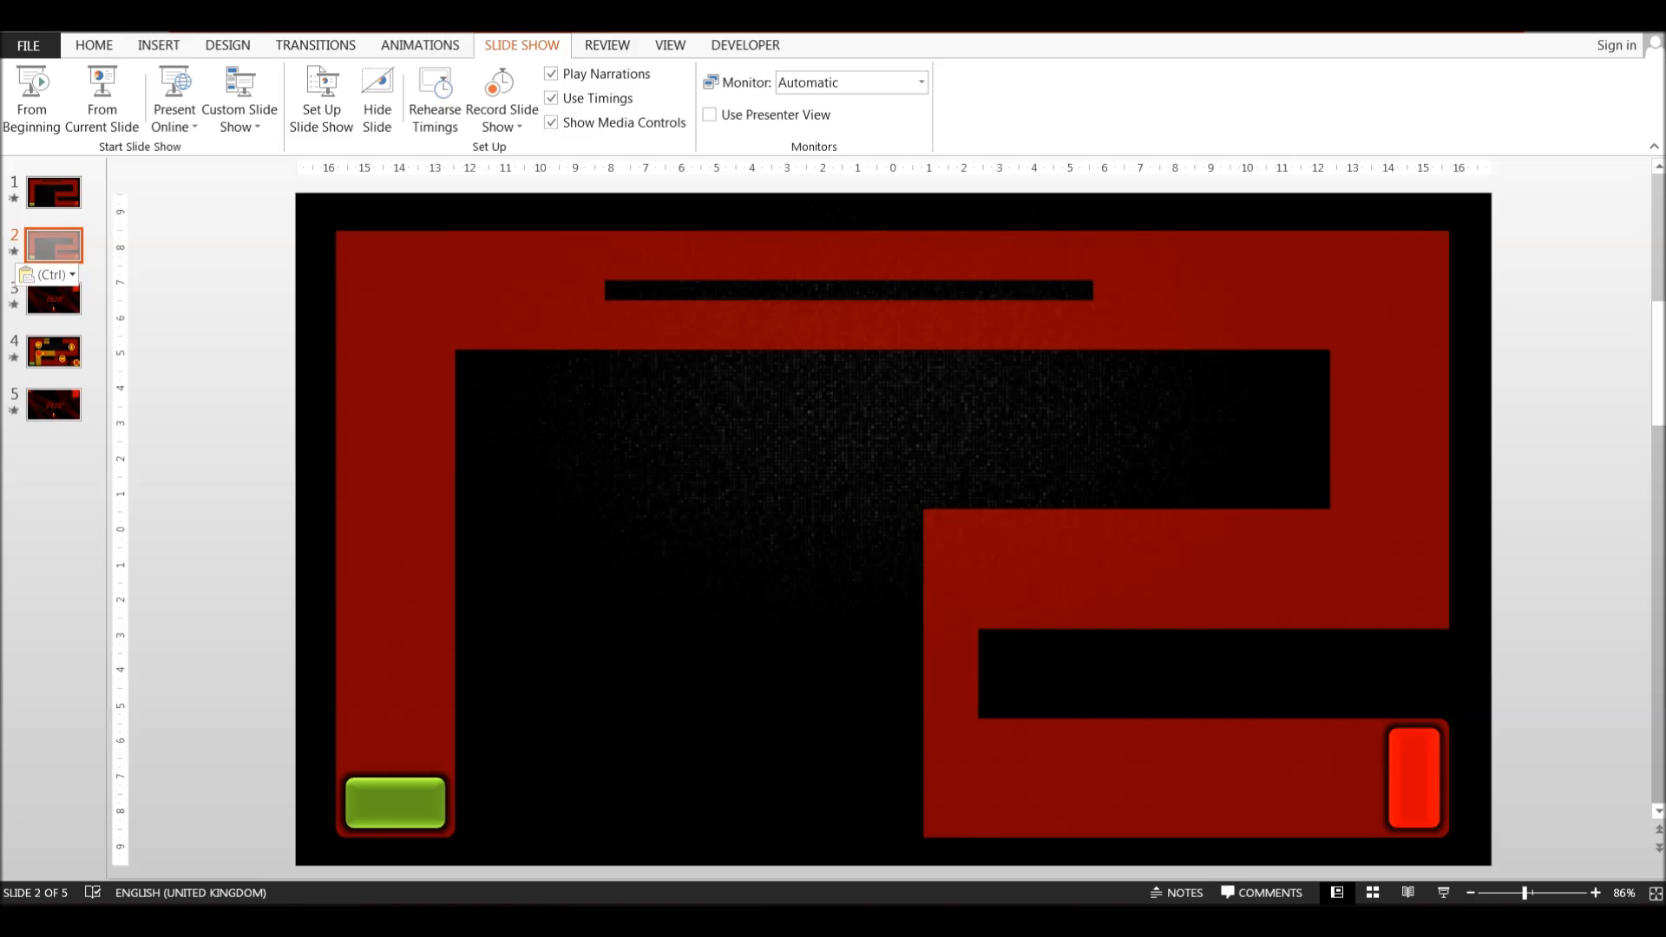
{"action": "left_click", "coordinate": [158, 45]}
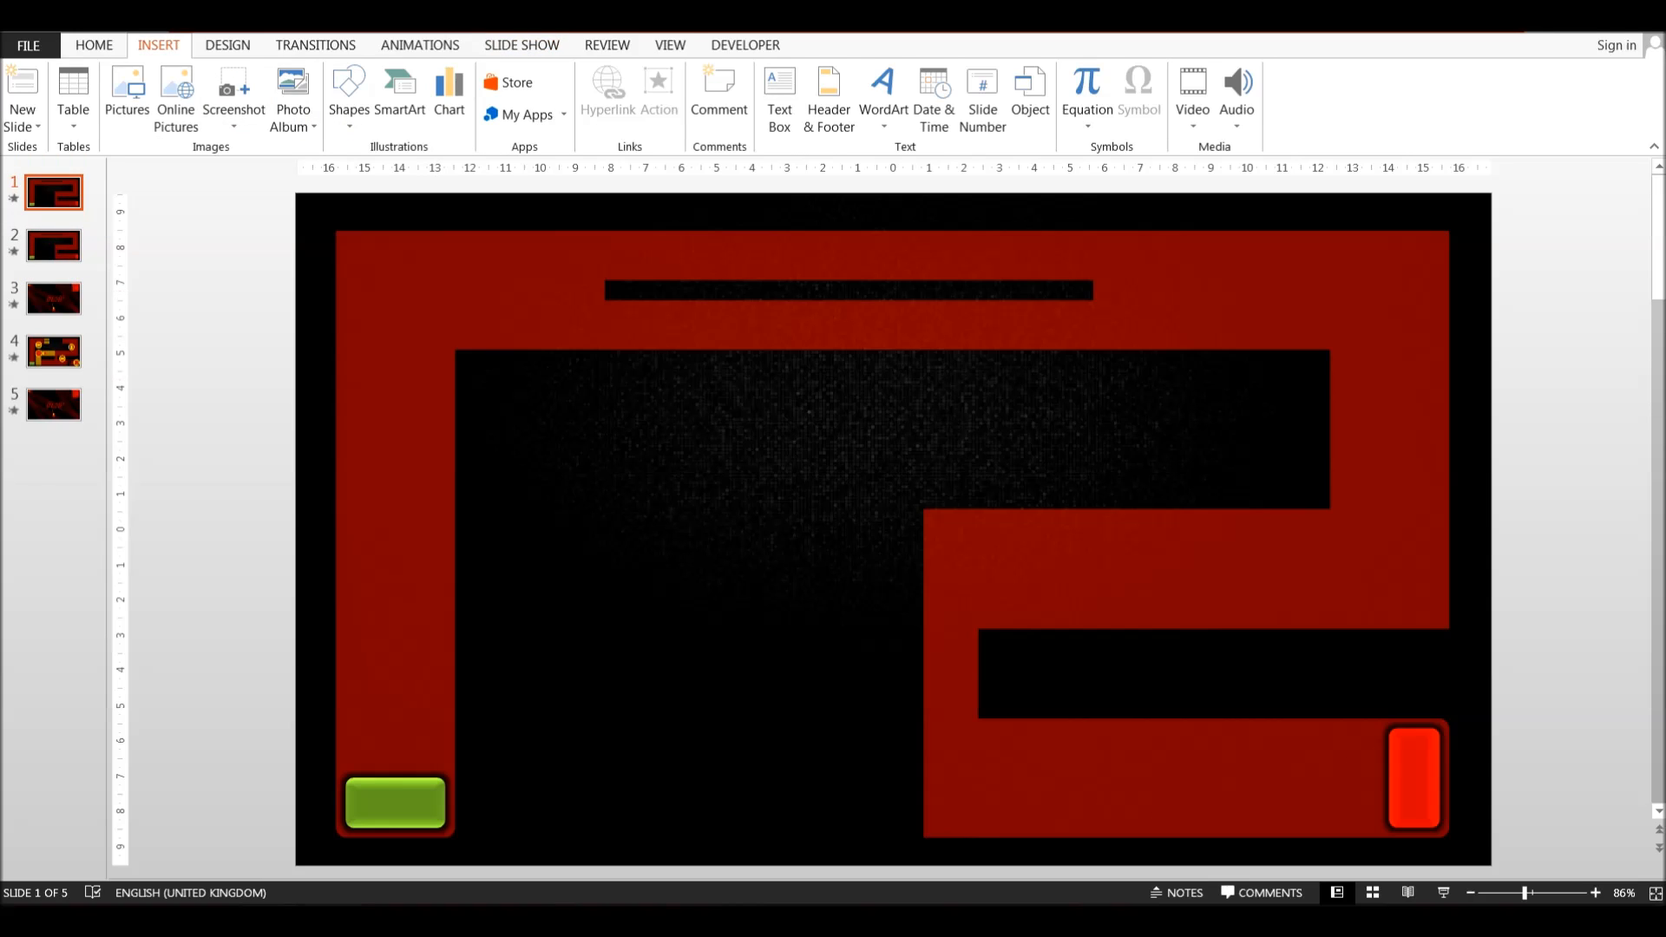
{"action": "left_click", "coordinate": [347, 90]}
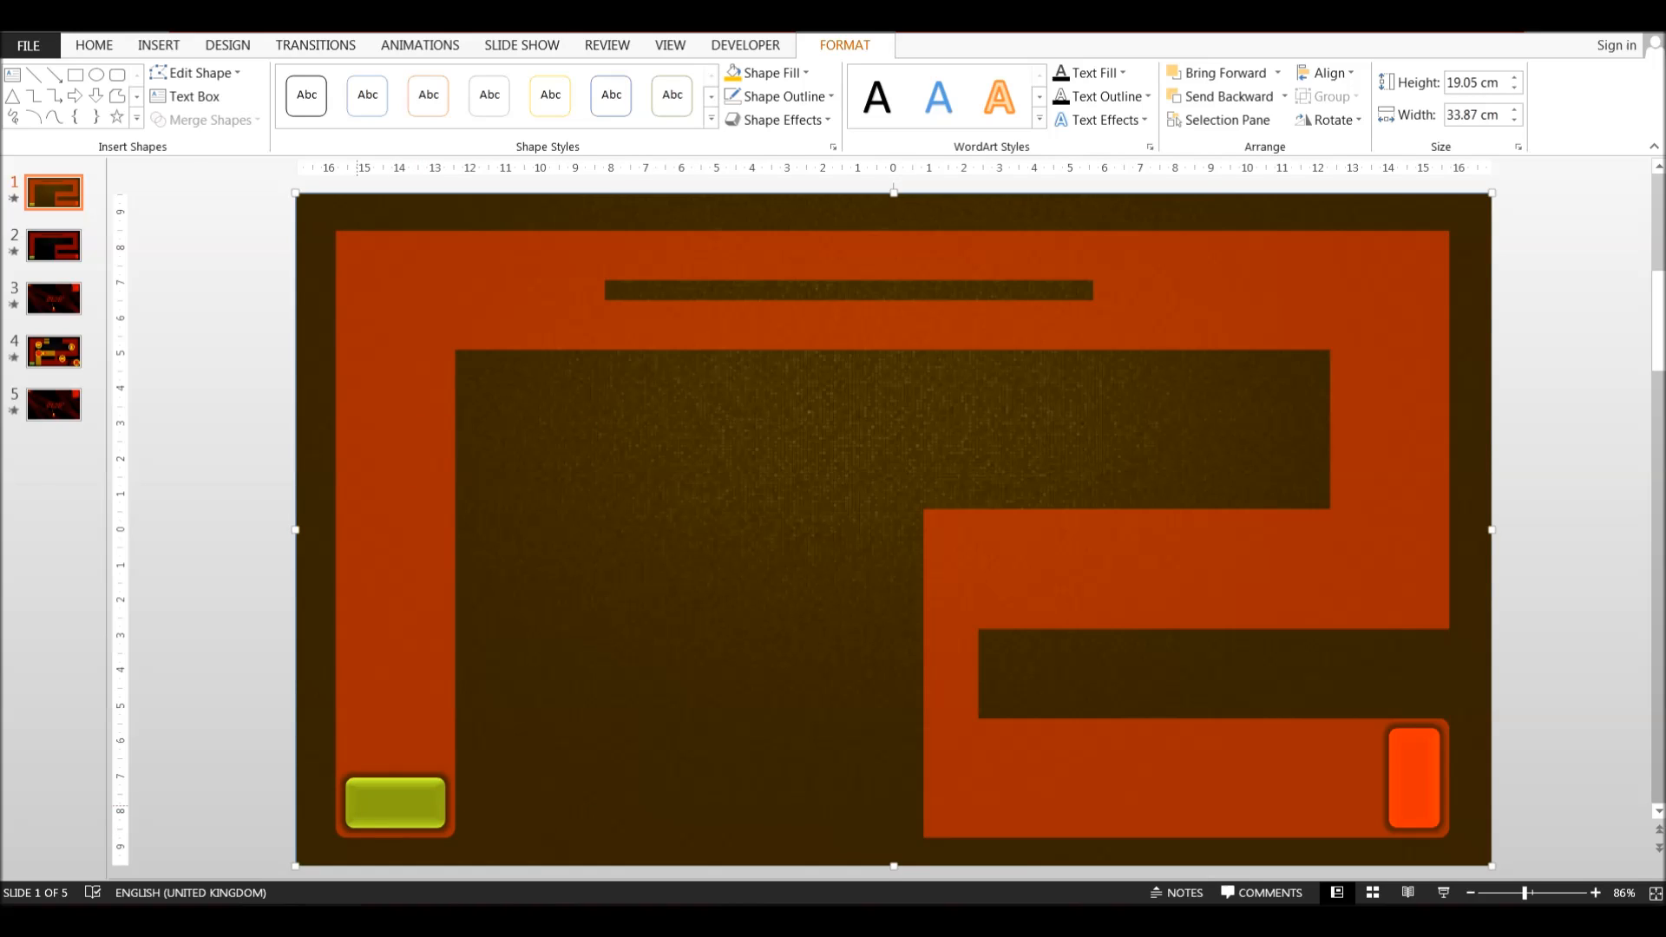
Hyperlink the green start button to the level slide via Place in This Document, then show slide 2.
{"action": "left_click", "coordinate": [394, 802]}
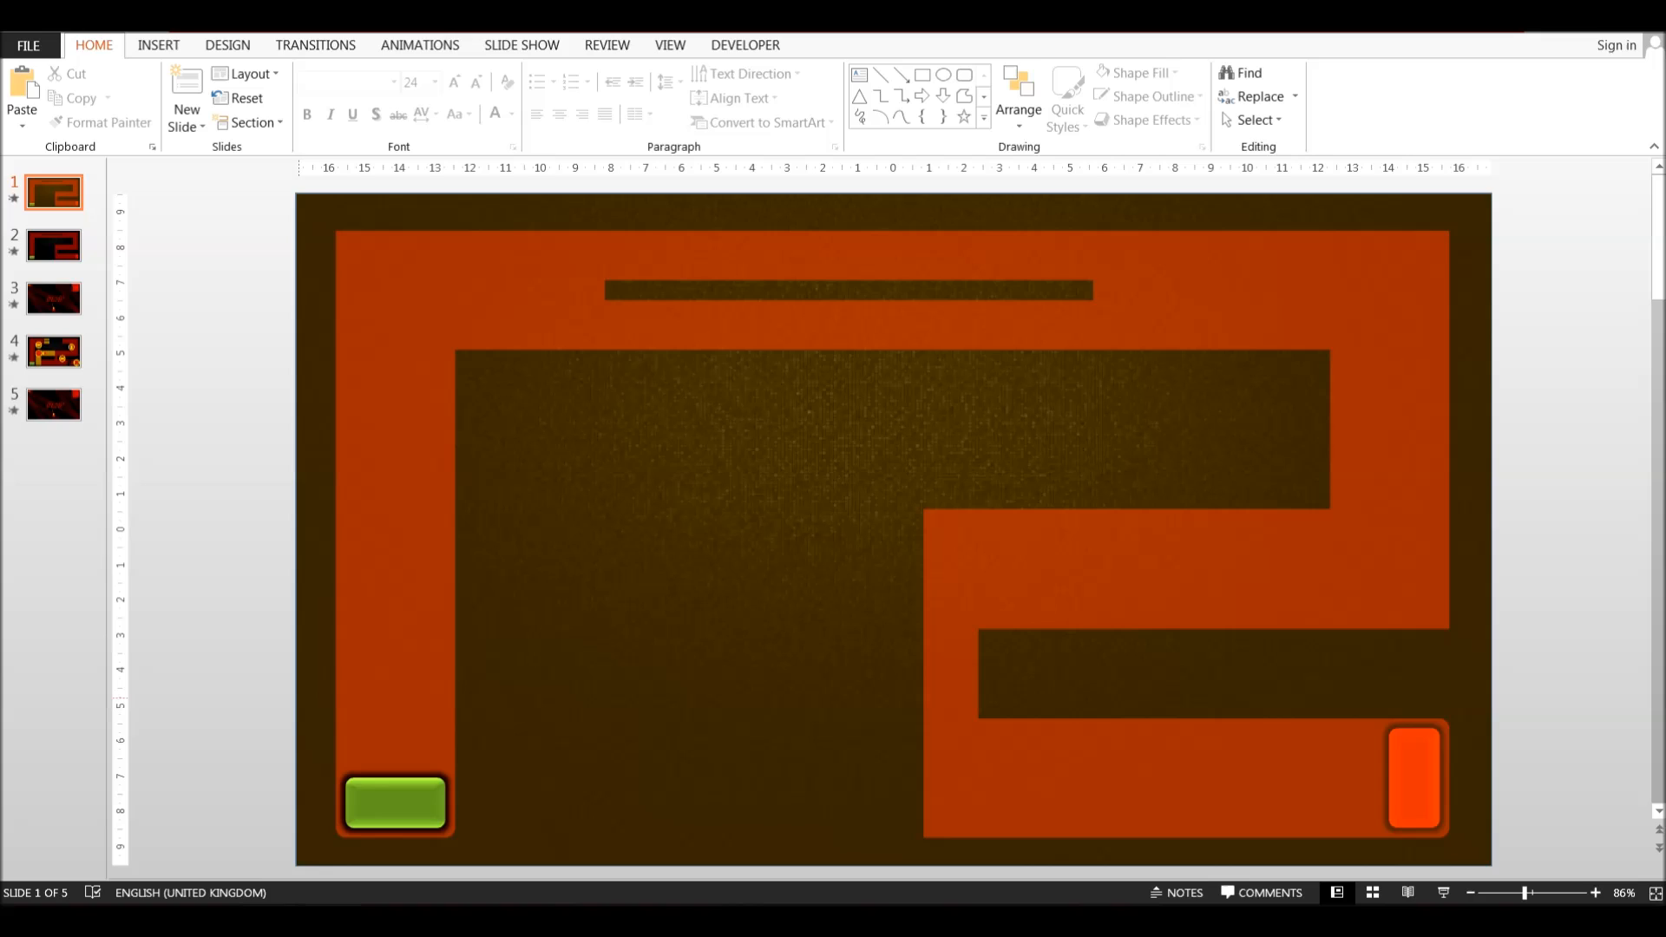
{"action": "left_click", "coordinate": [394, 802]}
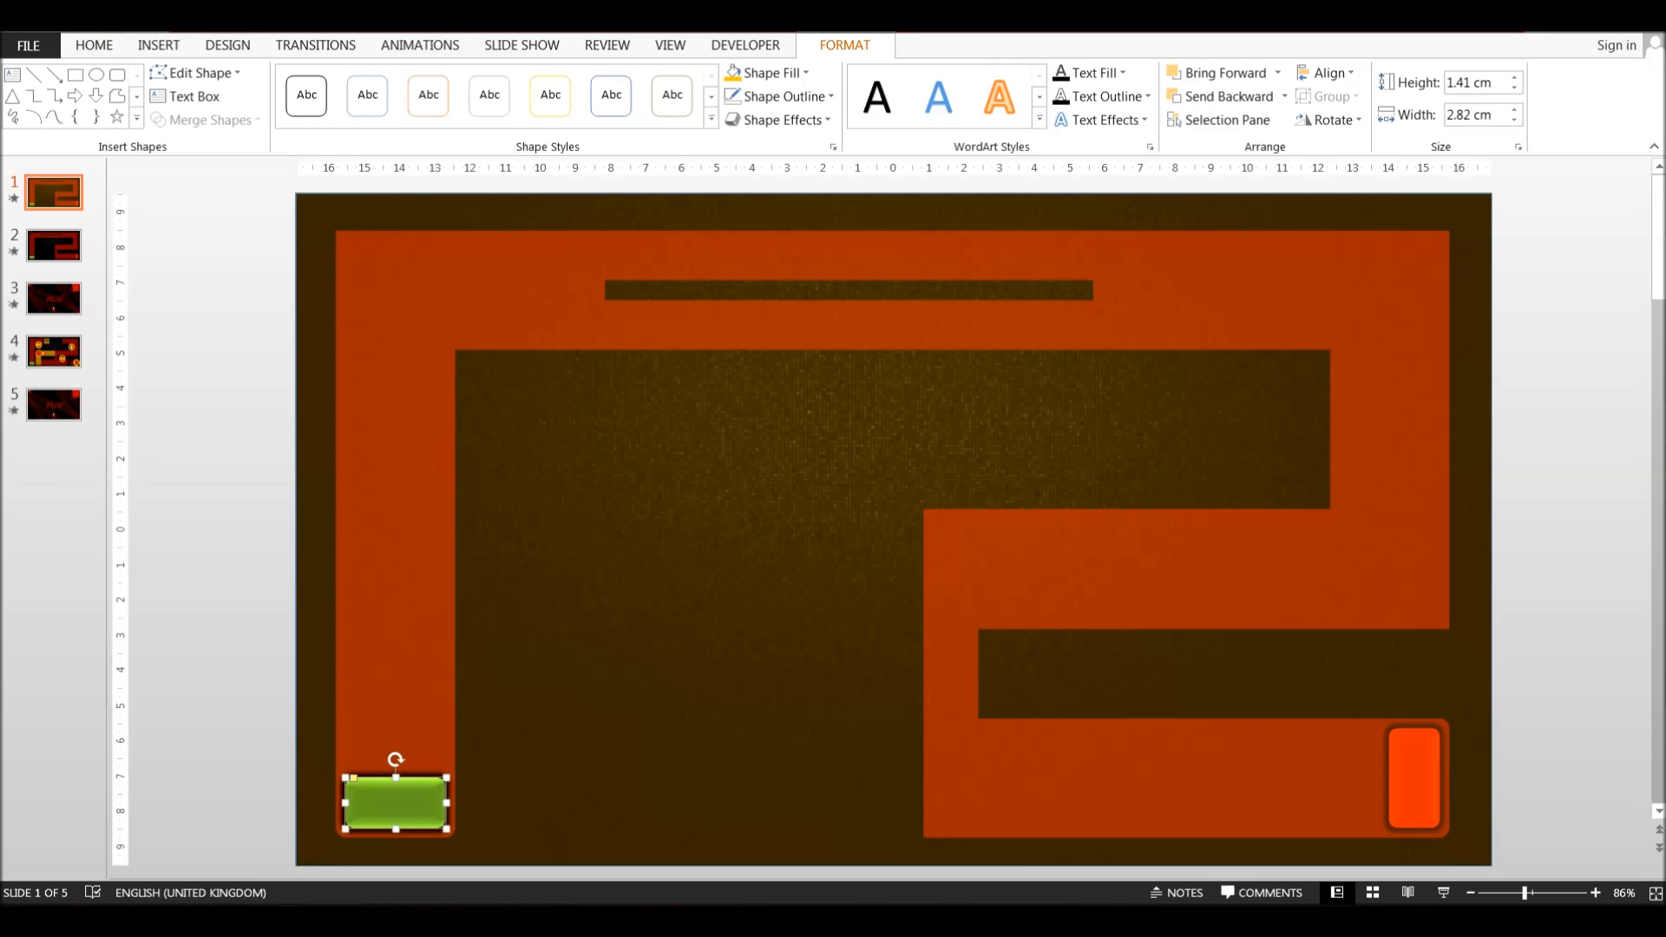
{"action": "left_click", "coordinate": [608, 90]}
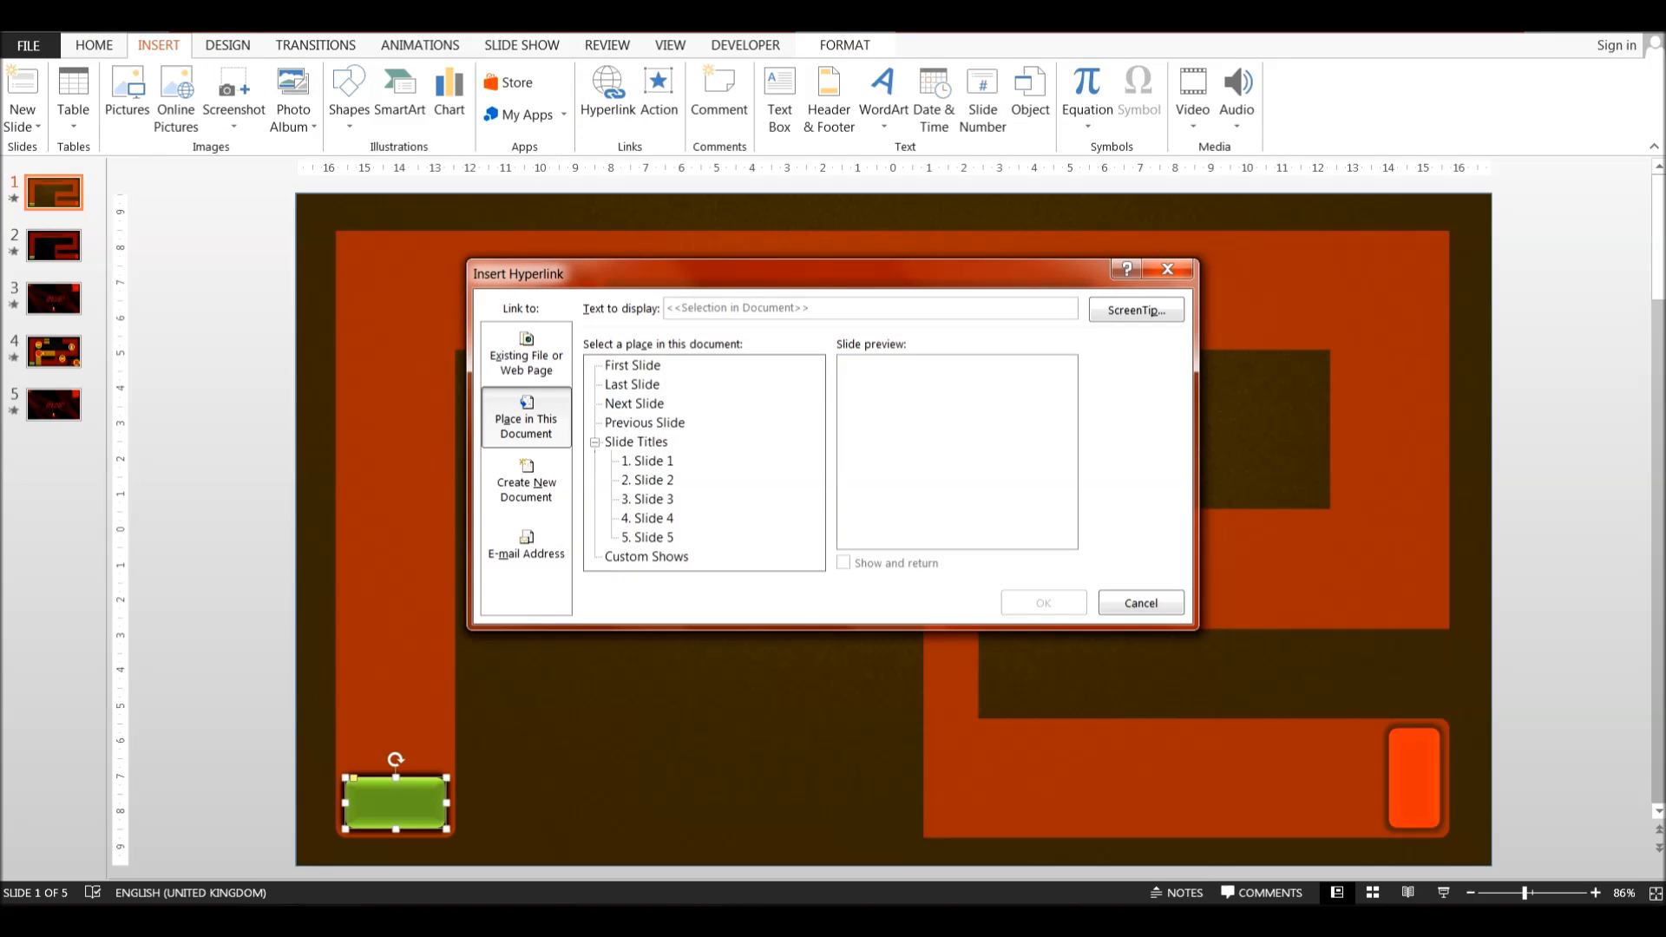
{"action": "left_click", "coordinate": [1139, 603]}
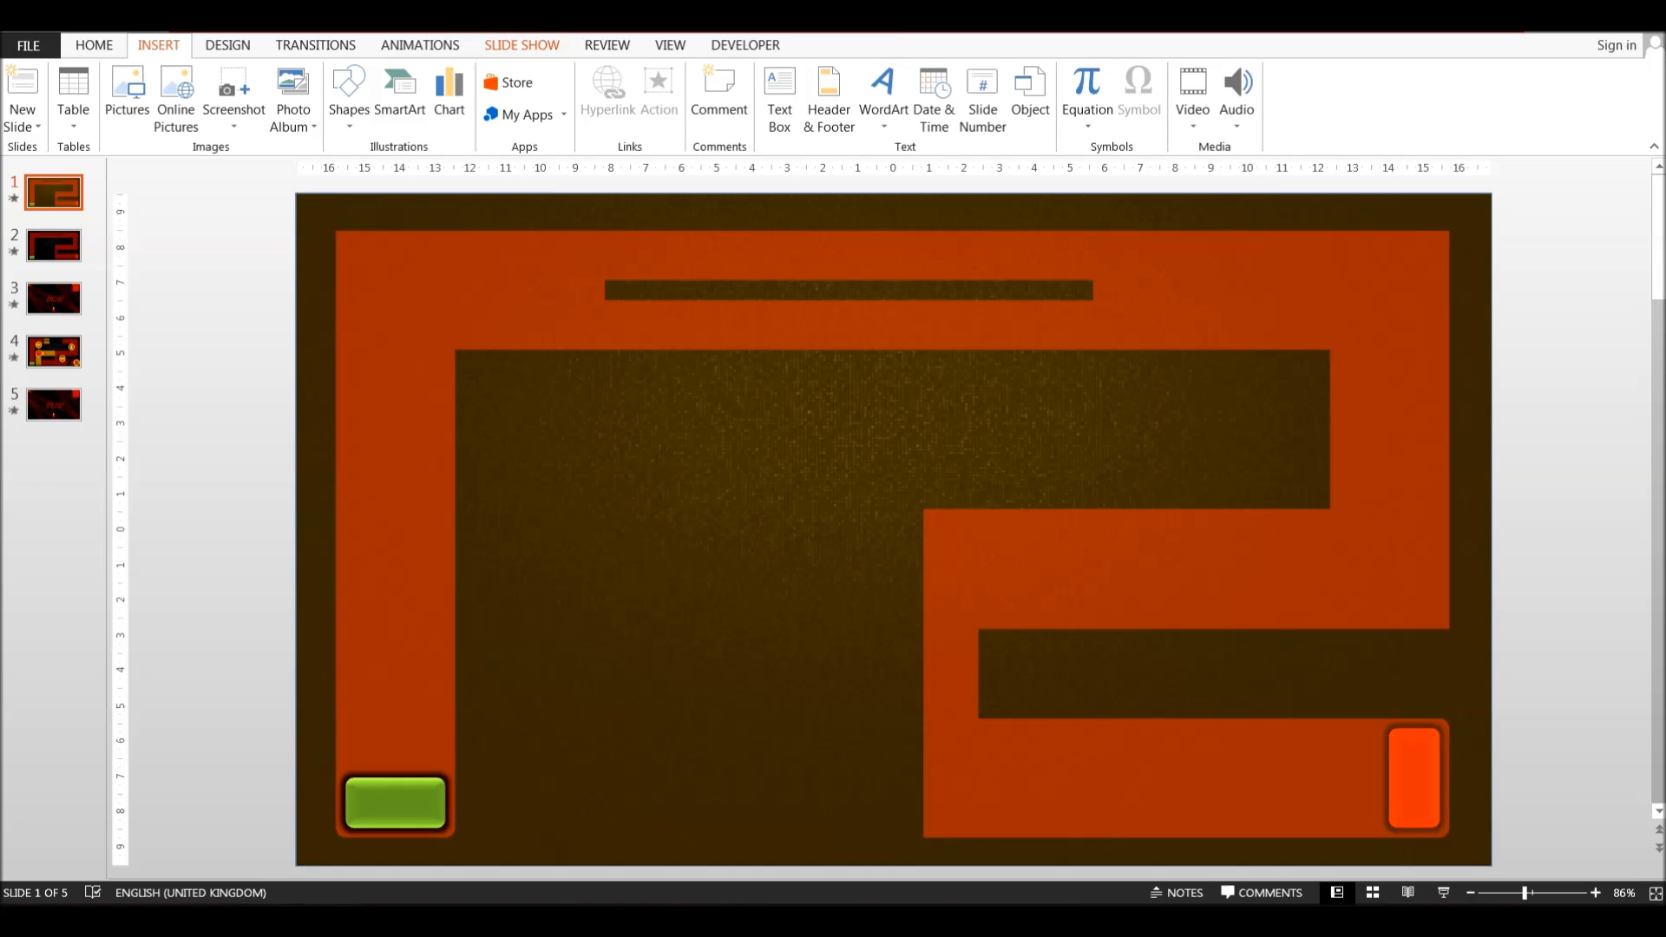
{"action": "left_click", "coordinate": [523, 45]}
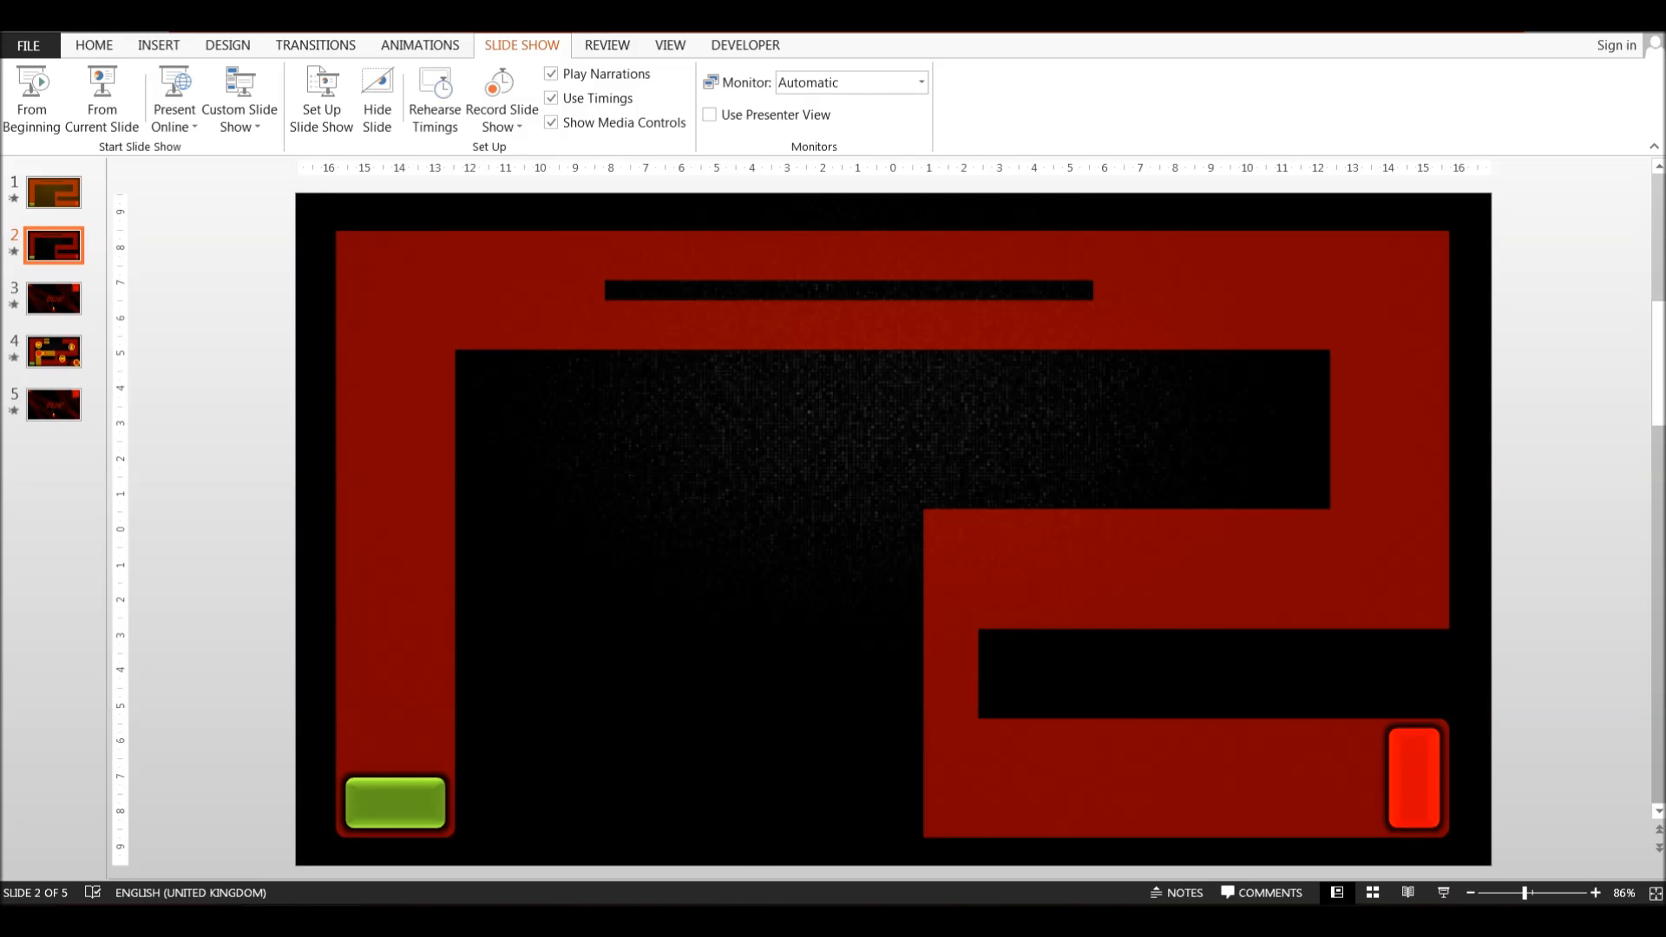
Relink the DEAD! slide's RETRY text to the maze level slide, then show slide 4.
{"action": "left_click", "coordinate": [53, 299]}
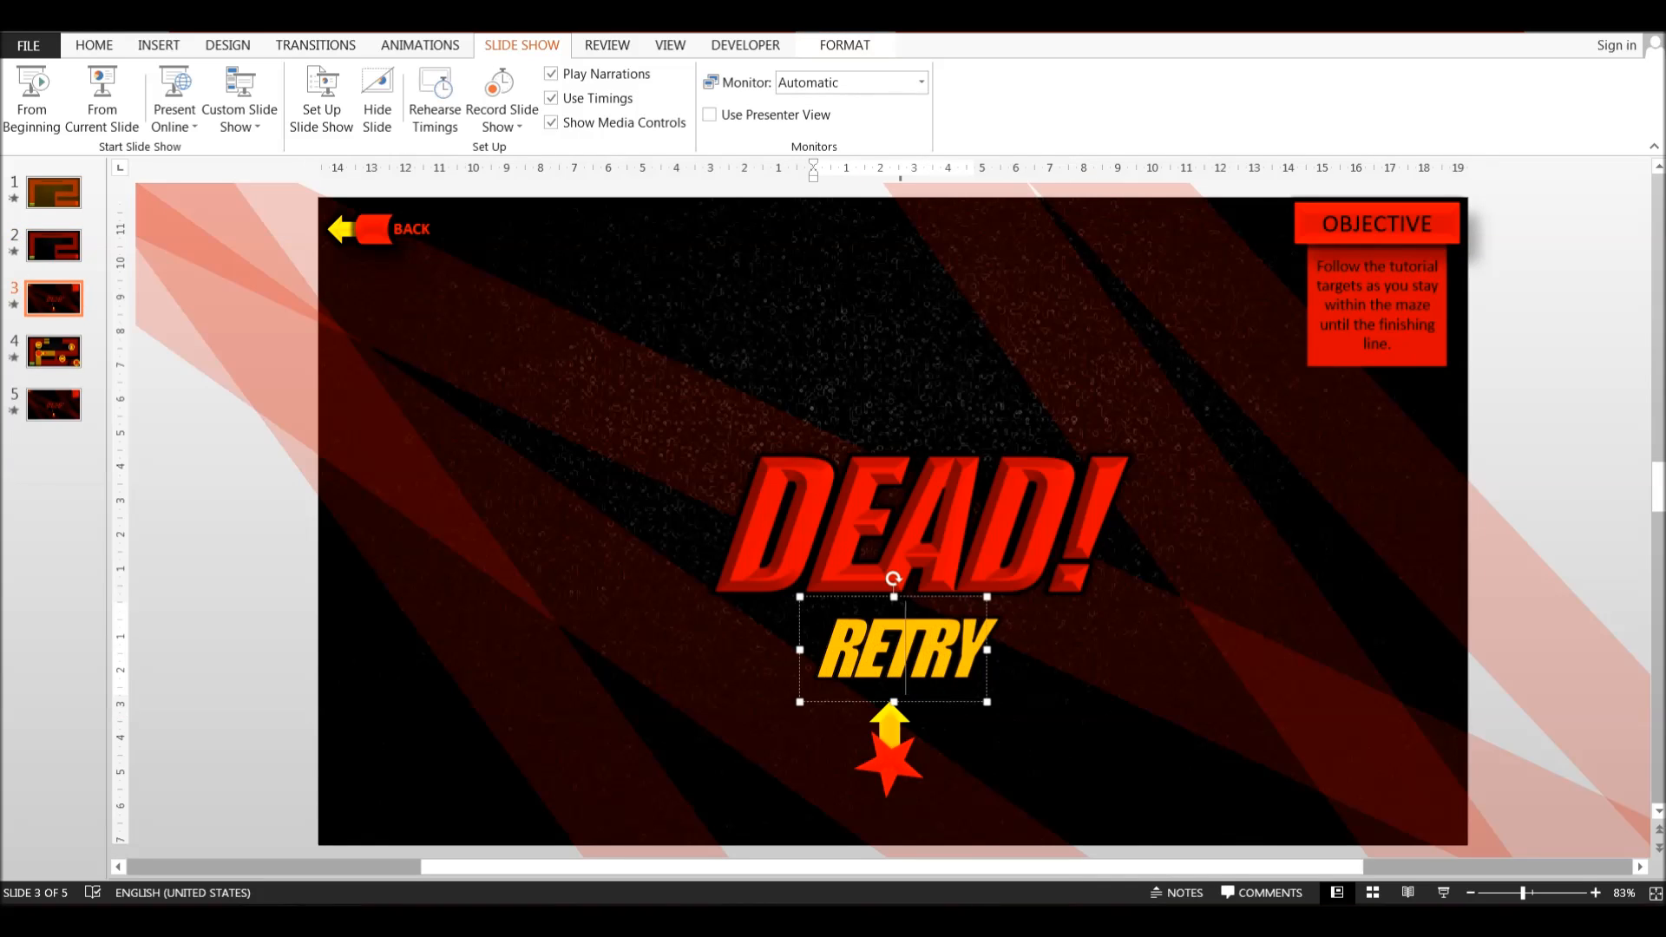
{"action": "left_click", "coordinate": [158, 46]}
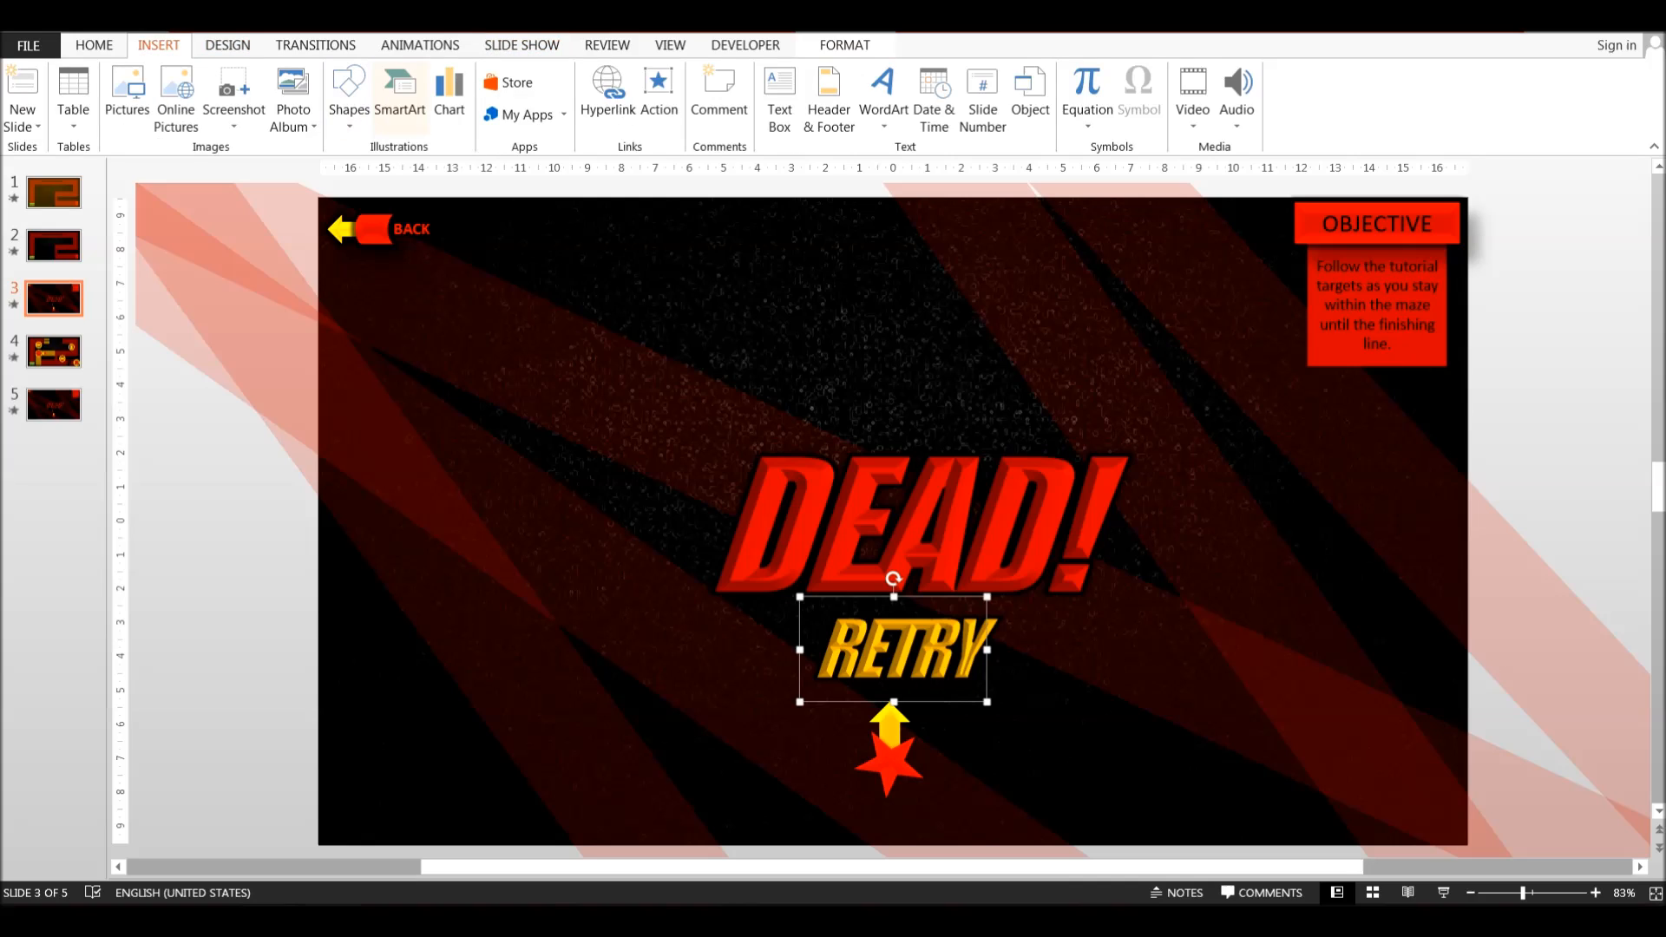
{"action": "left_click", "coordinate": [607, 95]}
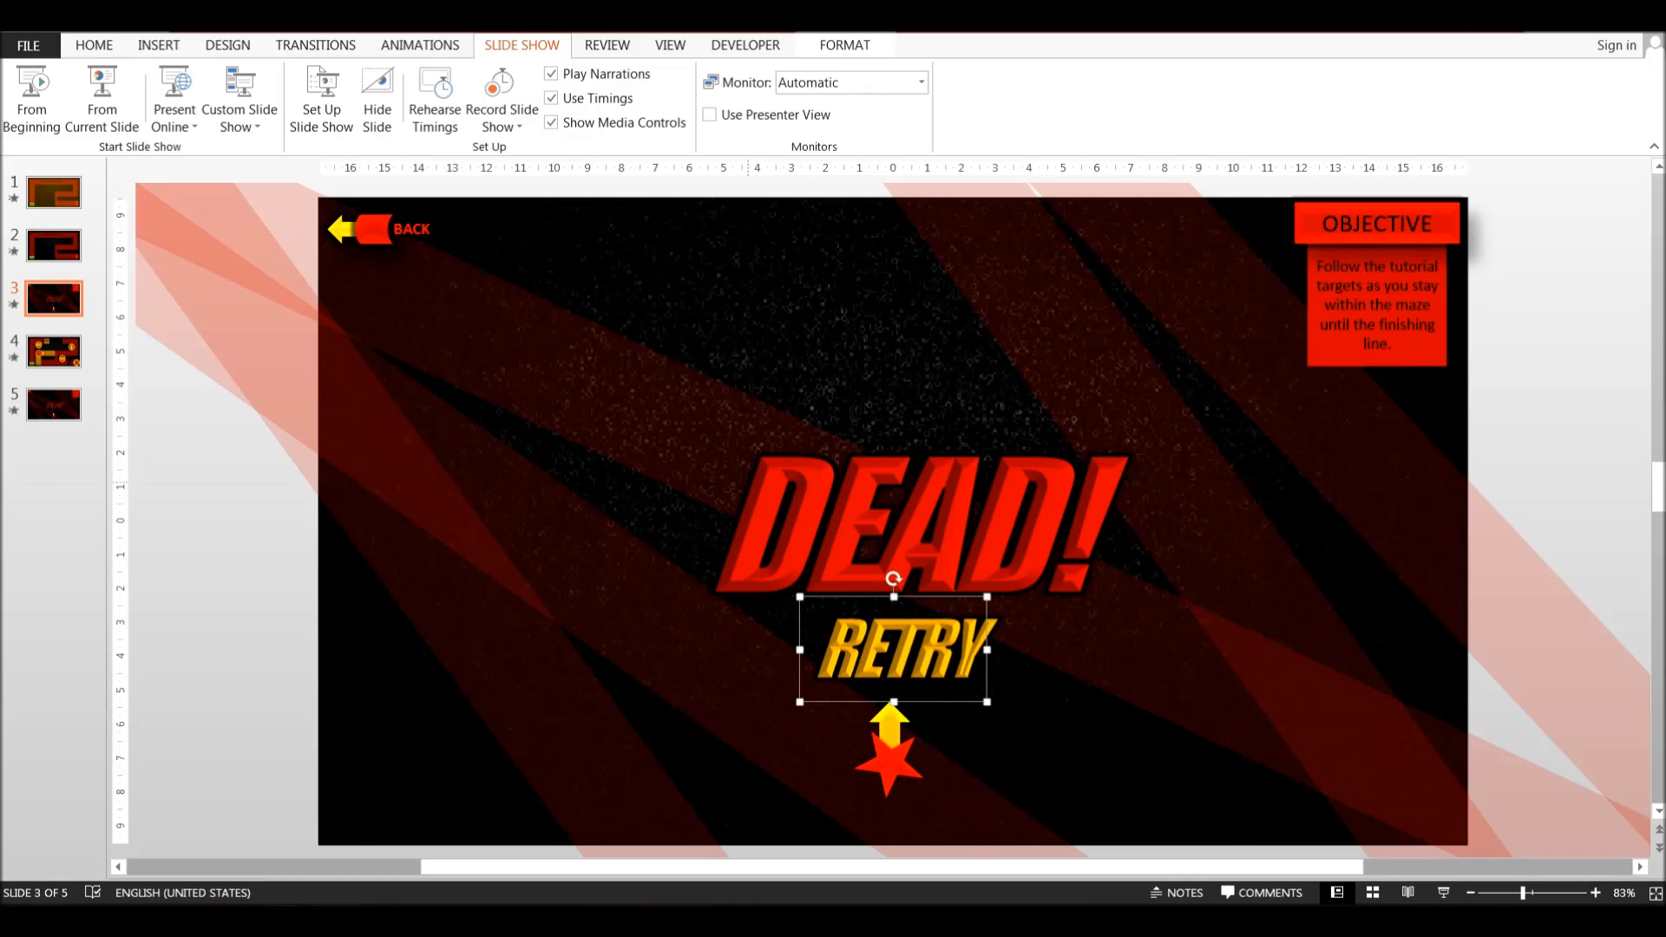
{"action": "left_click", "coordinate": [54, 352]}
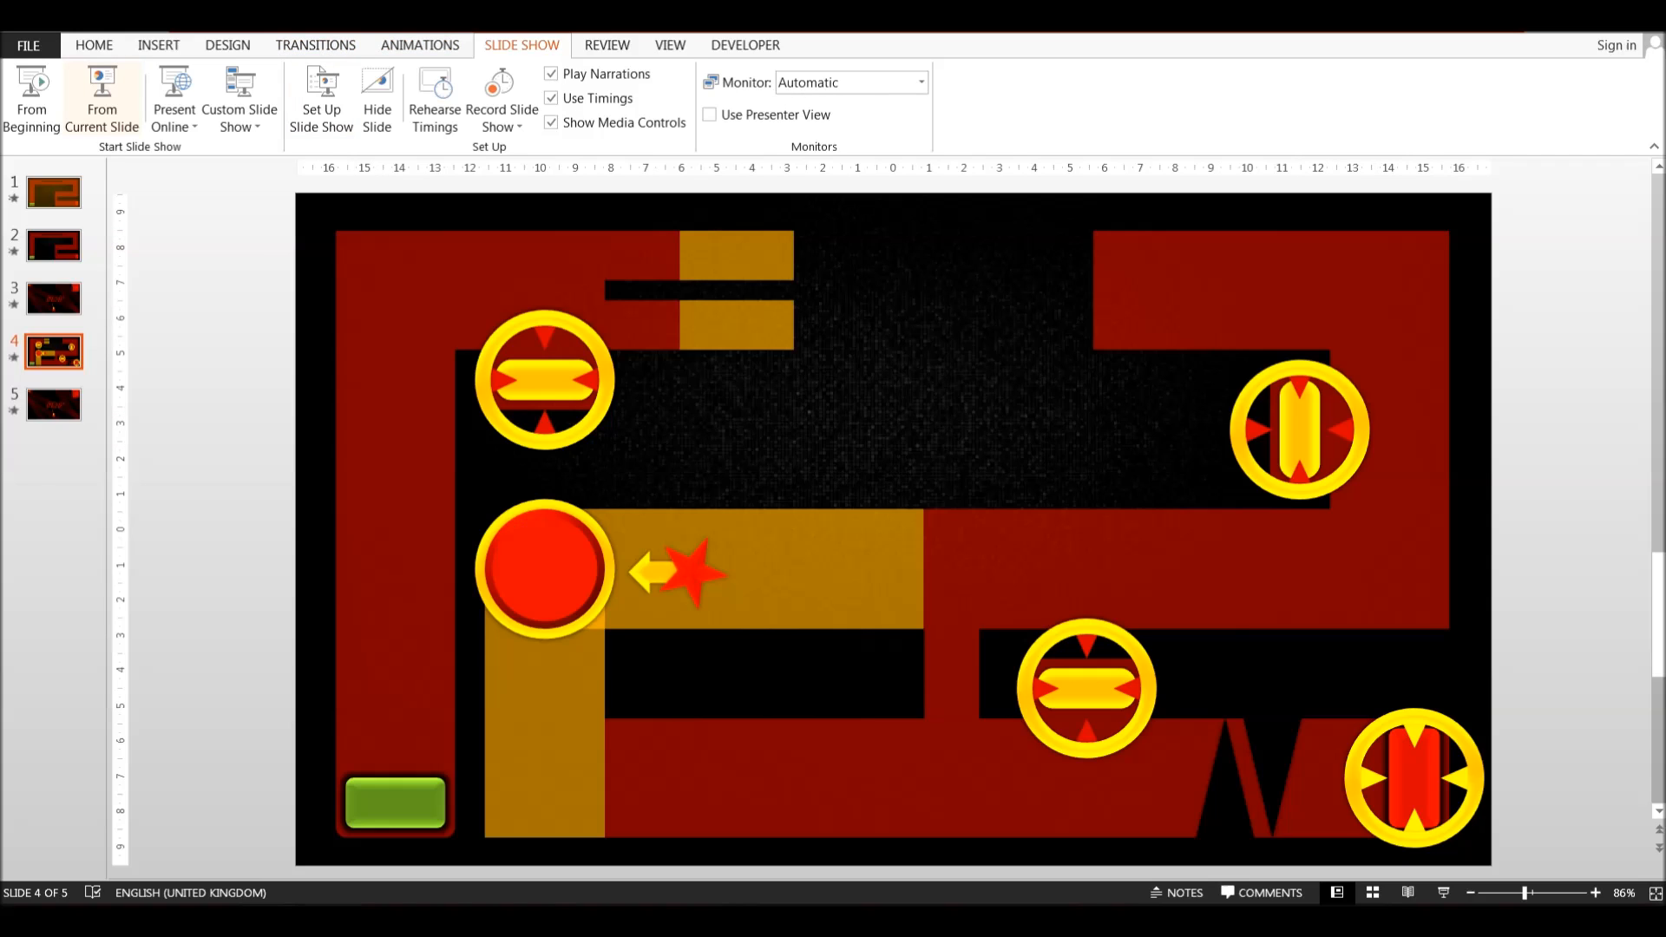
Run the slide show from slide 4's obstacle maze, exit with Esc, and show slide 1.
{"action": "left_click", "coordinate": [103, 100]}
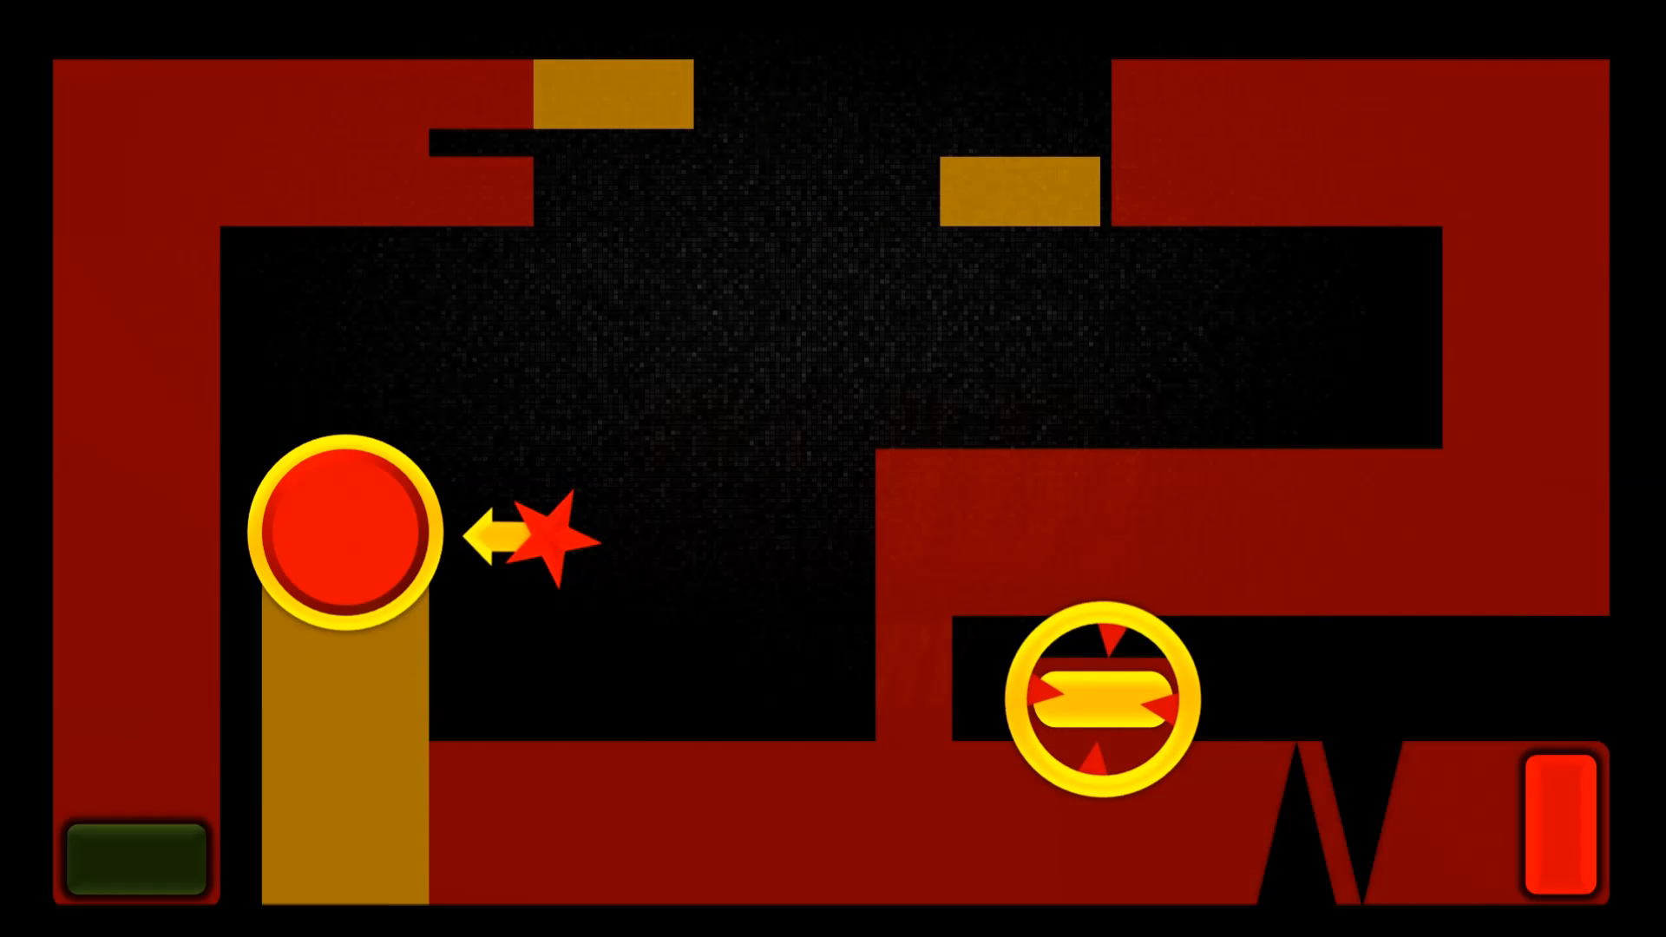
{"action": "key", "text": "Escape"}
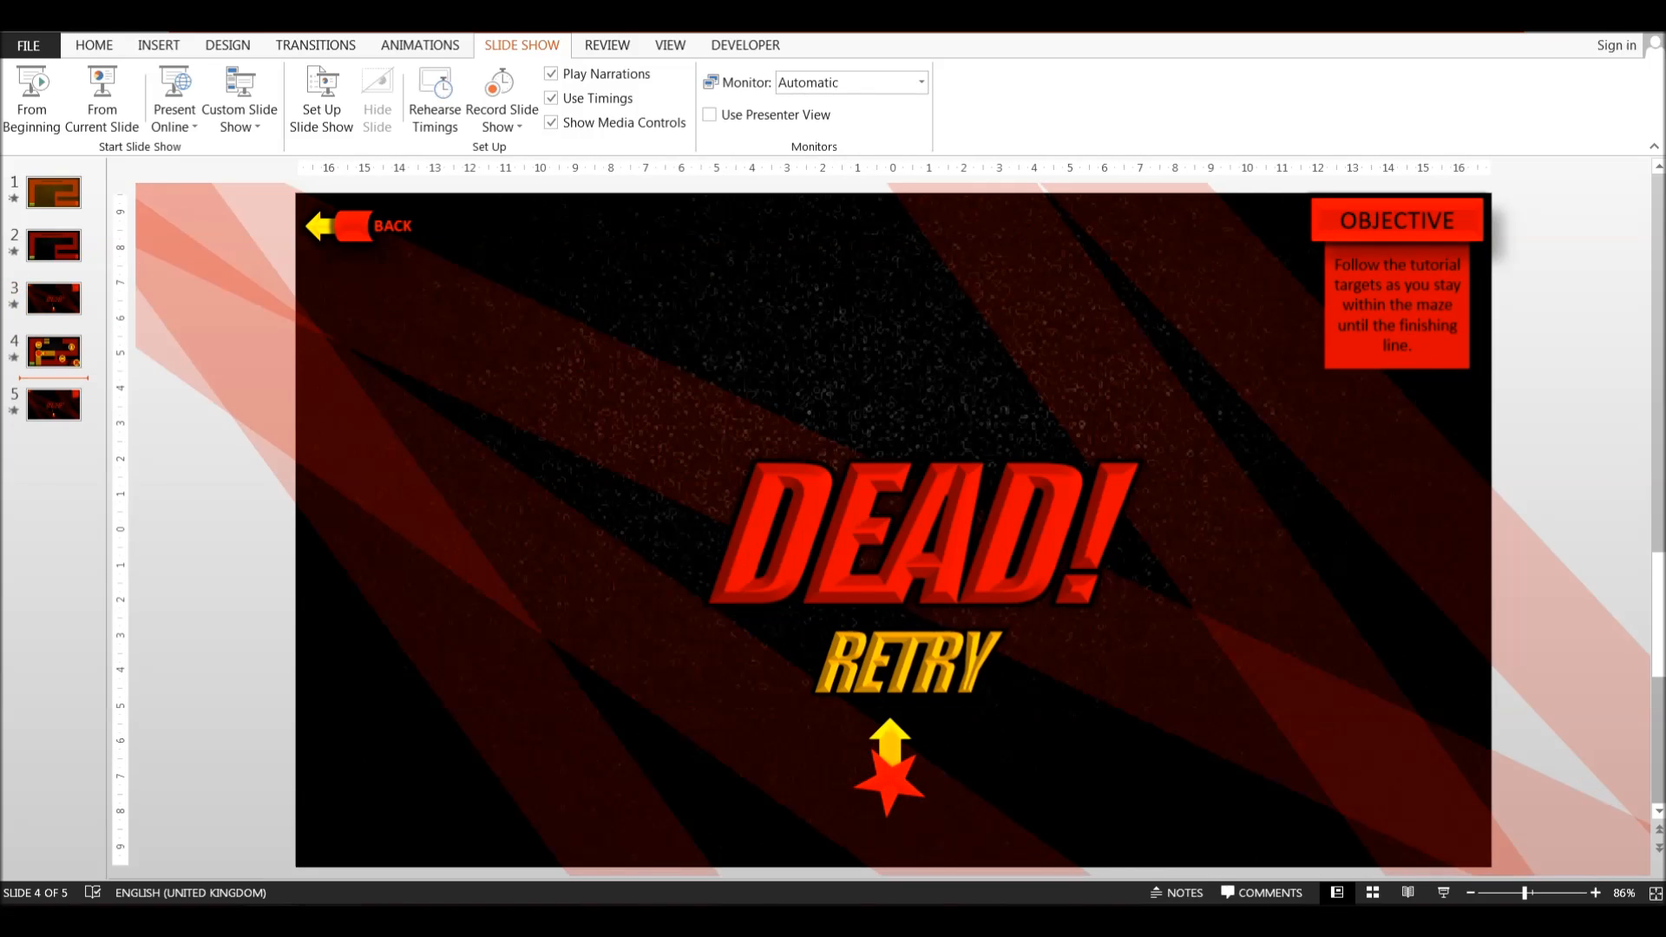
{"action": "left_click", "coordinate": [53, 193]}
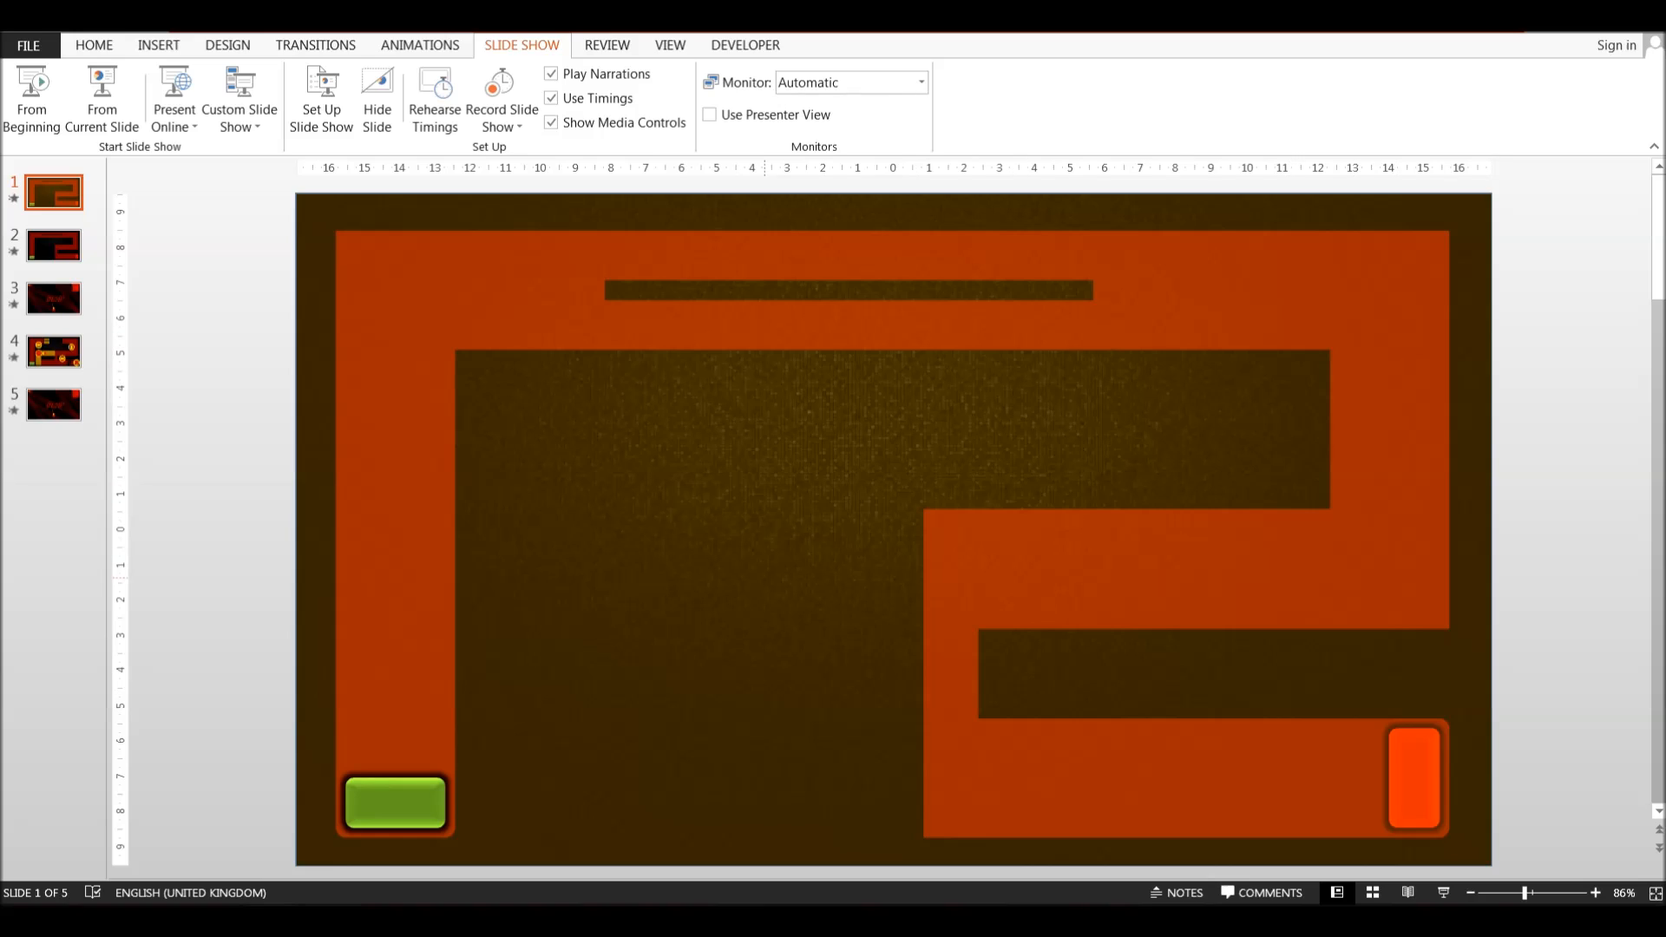